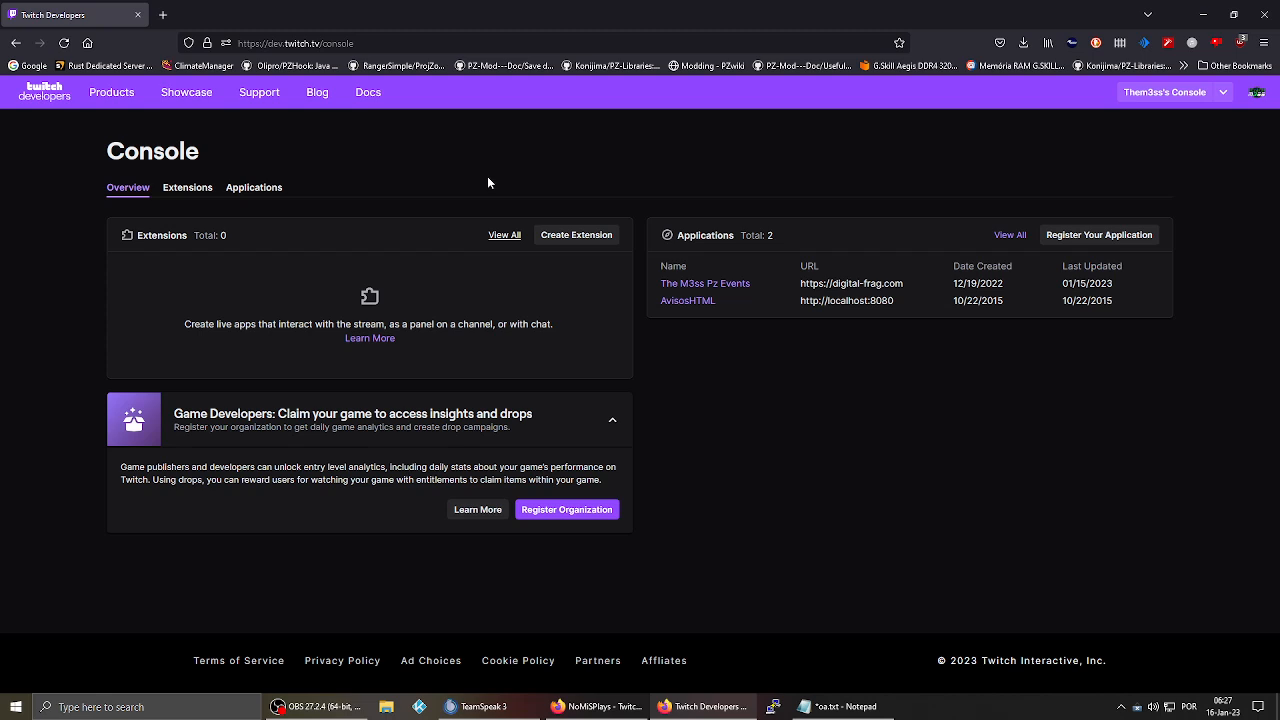
mouse_move(532, 164)
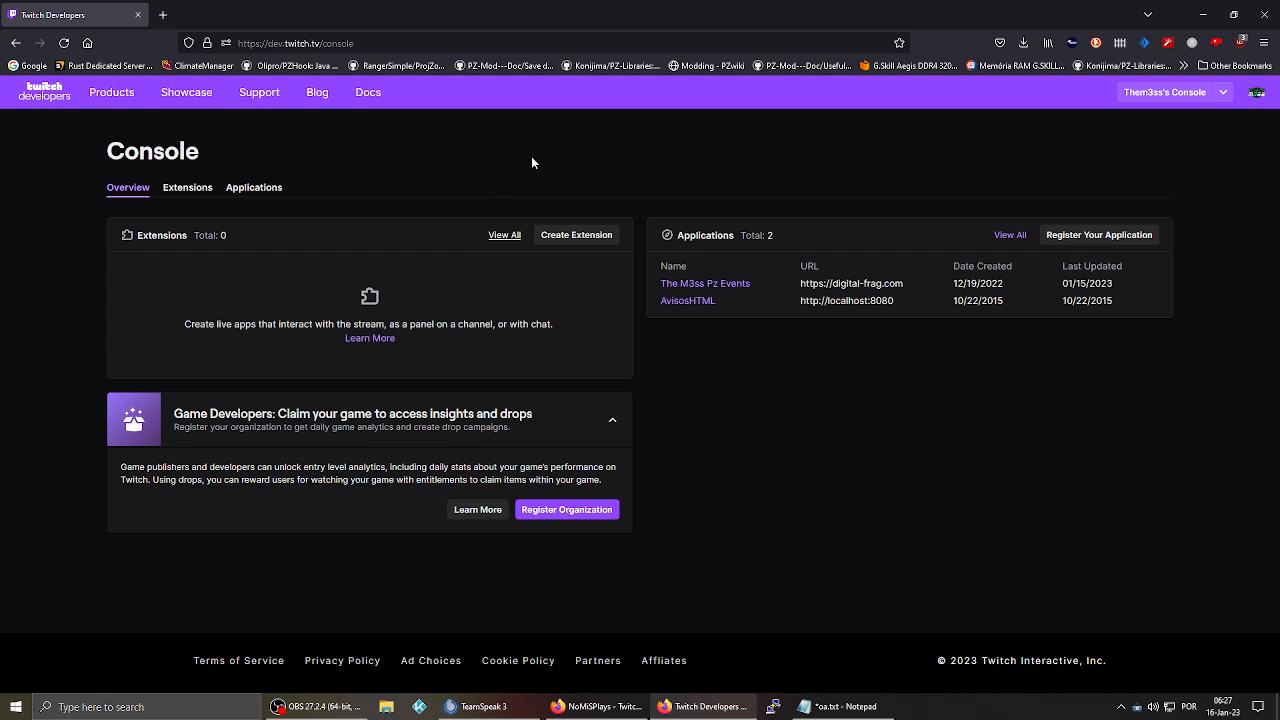
mouse_move(538, 158)
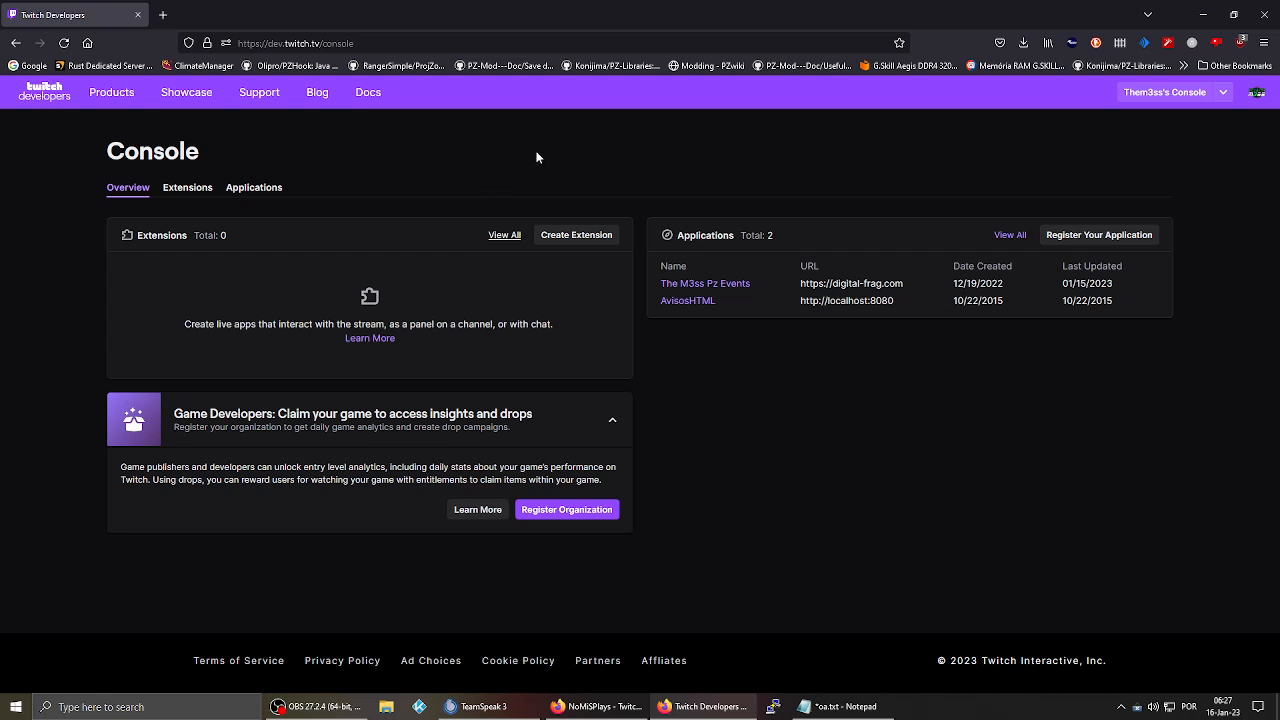
left_click(296, 44)
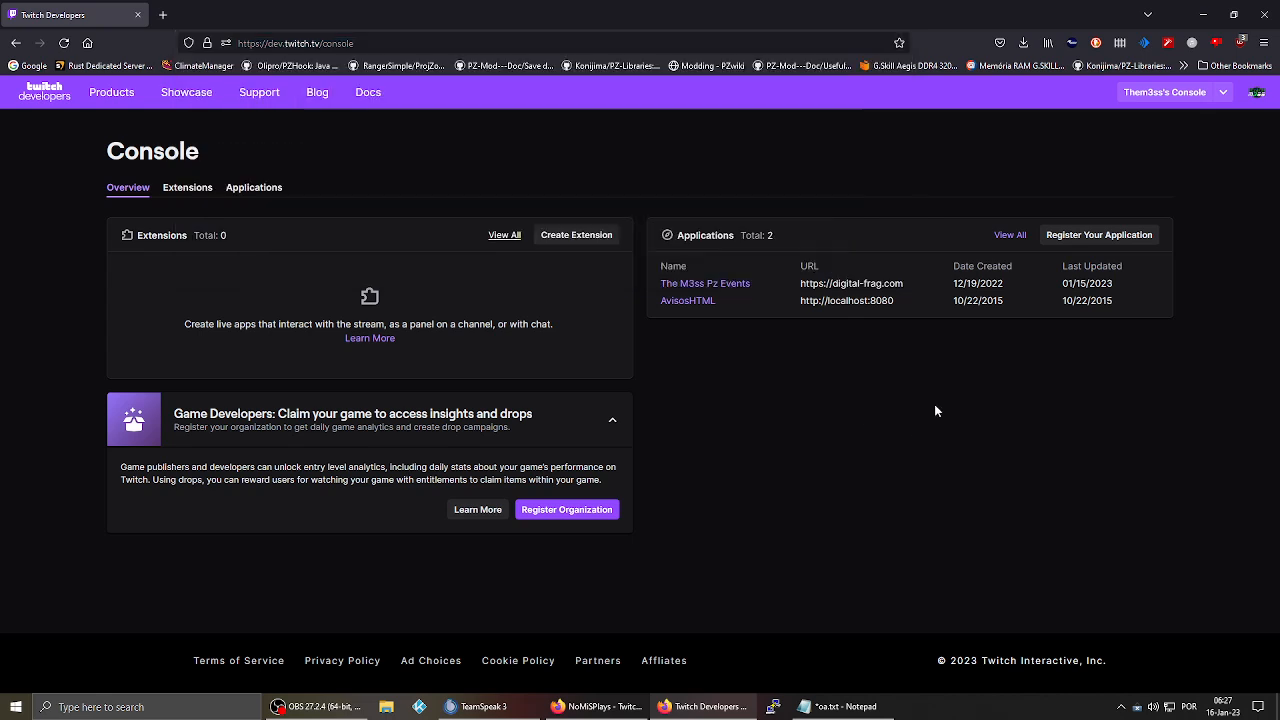
mouse_move(876, 322)
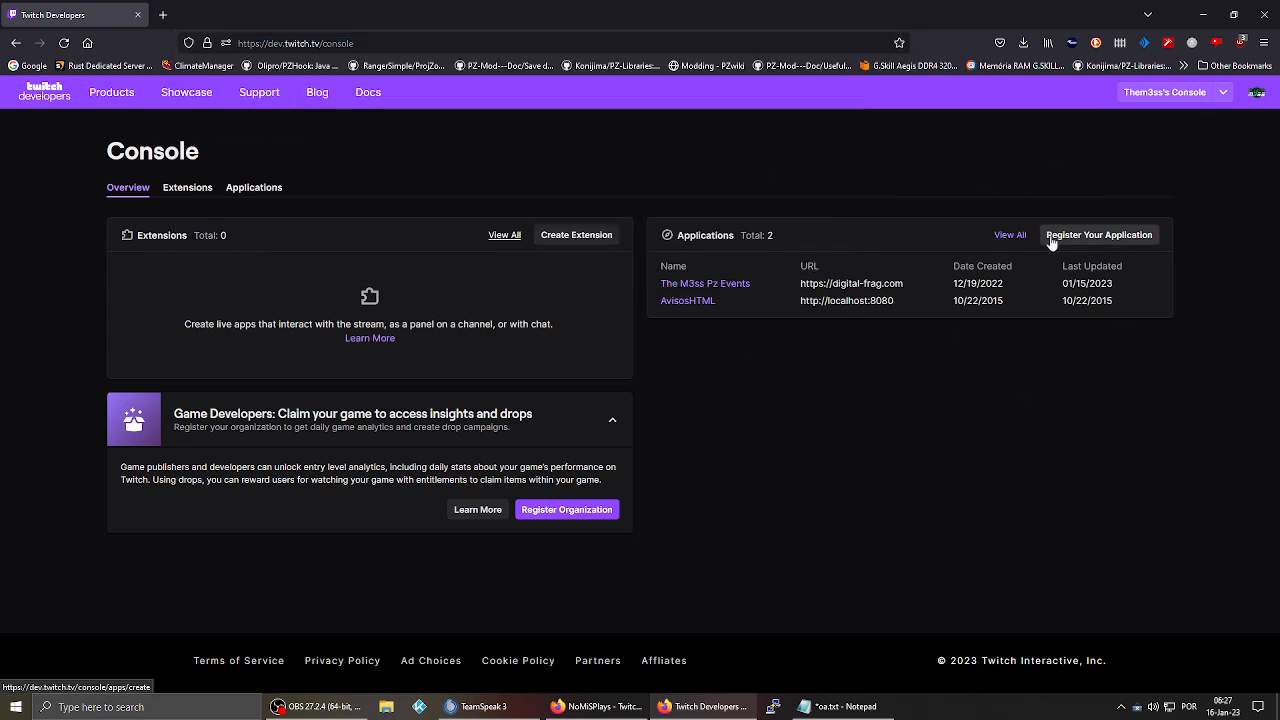
left_click(1100, 236)
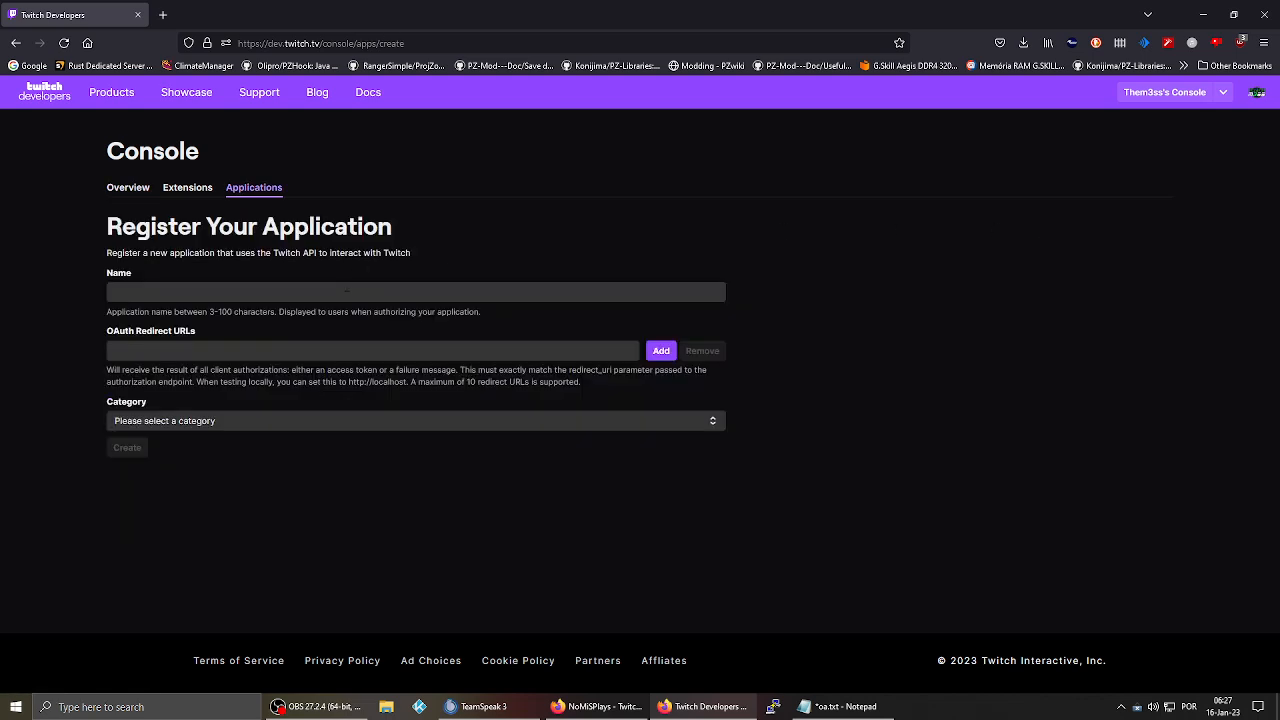
left_click(416, 292)
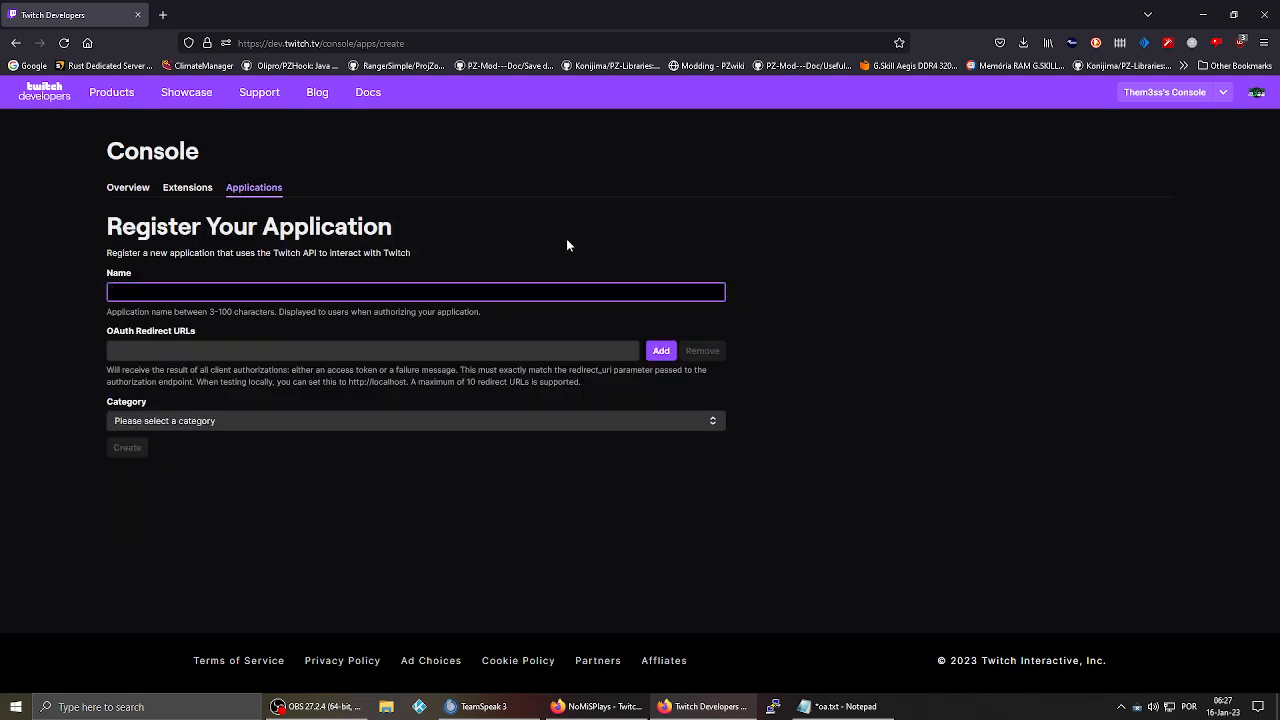
type("whtever you wanna call it")
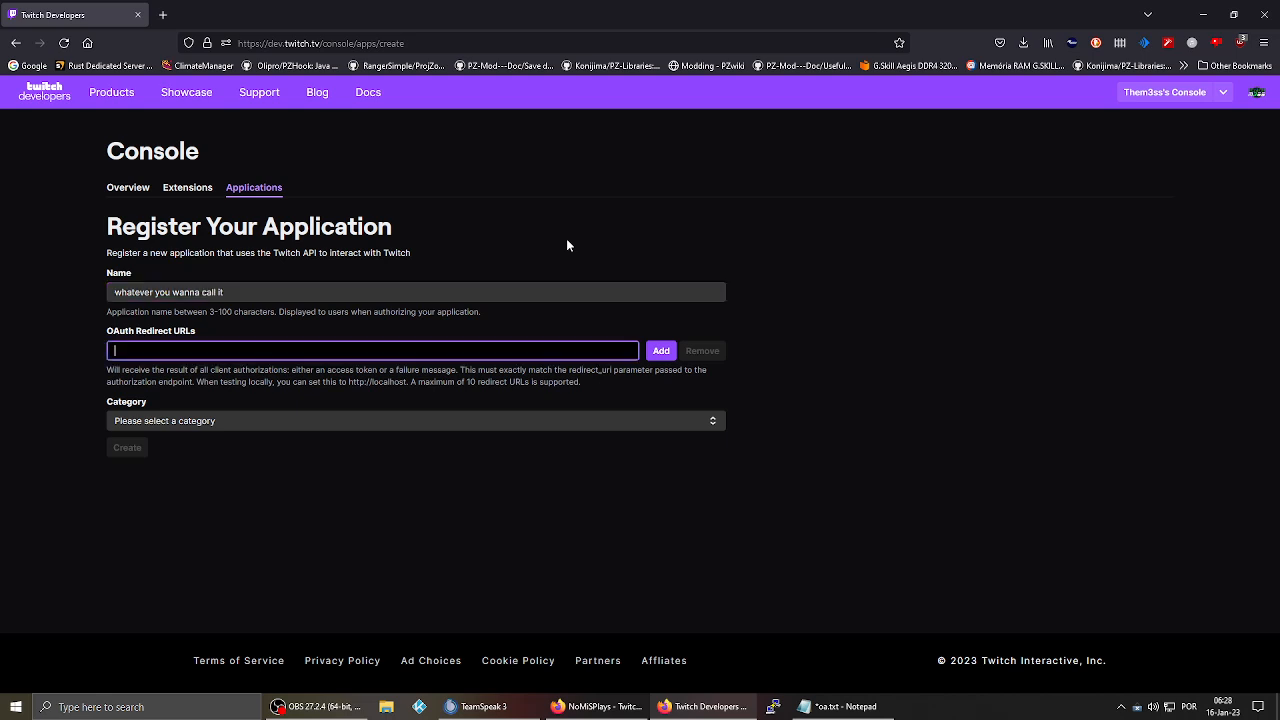
type("http://localhost")
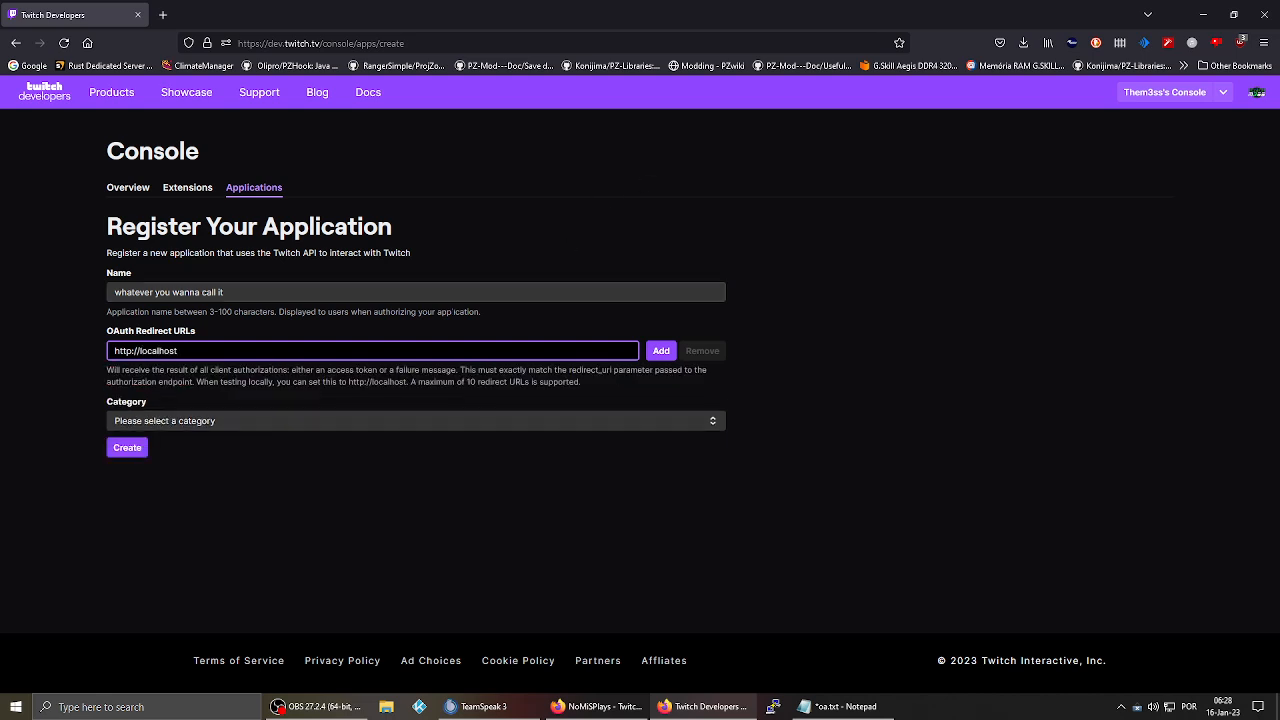
left_click(414, 420)
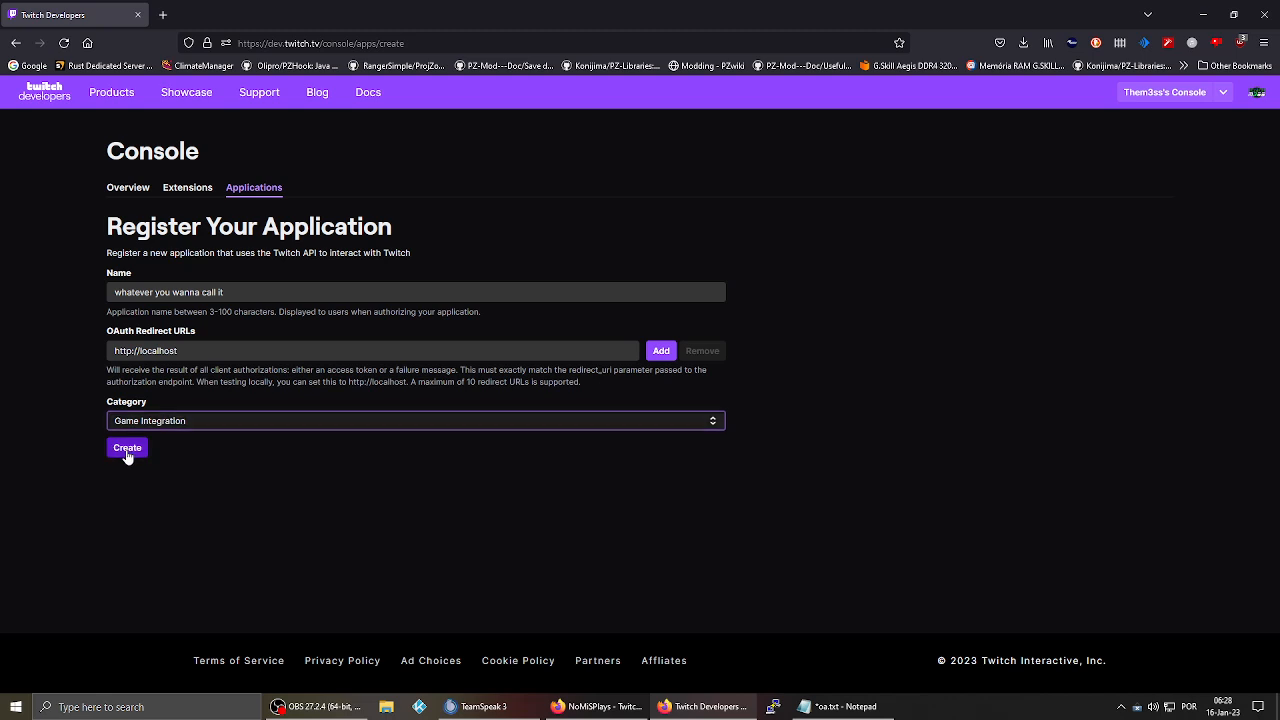
left_click(128, 448)
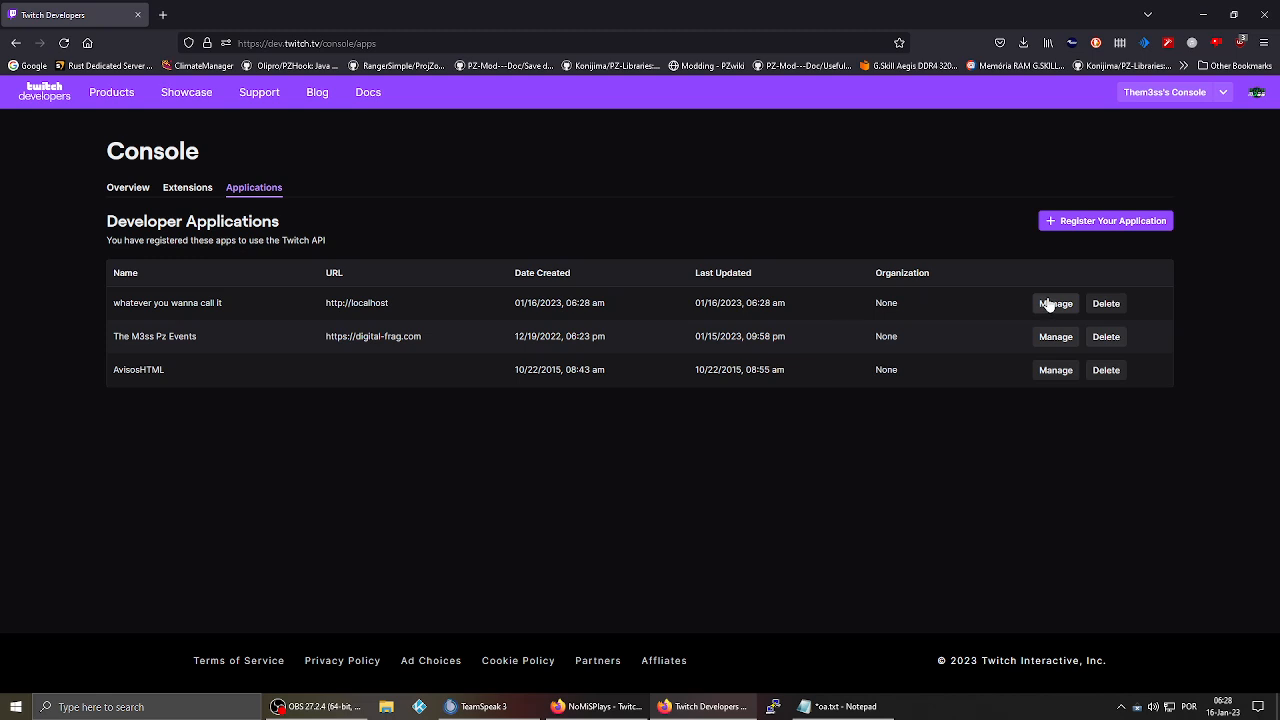
mouse_move(276, 312)
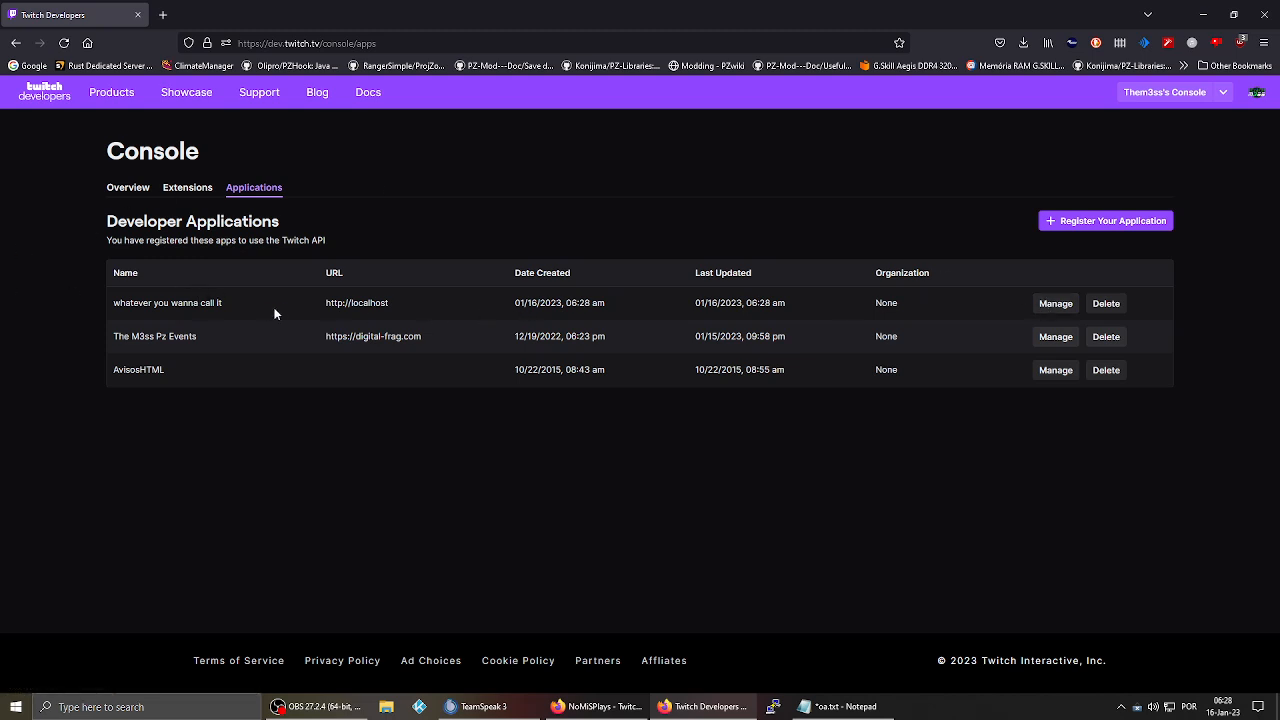
mouse_move(880, 300)
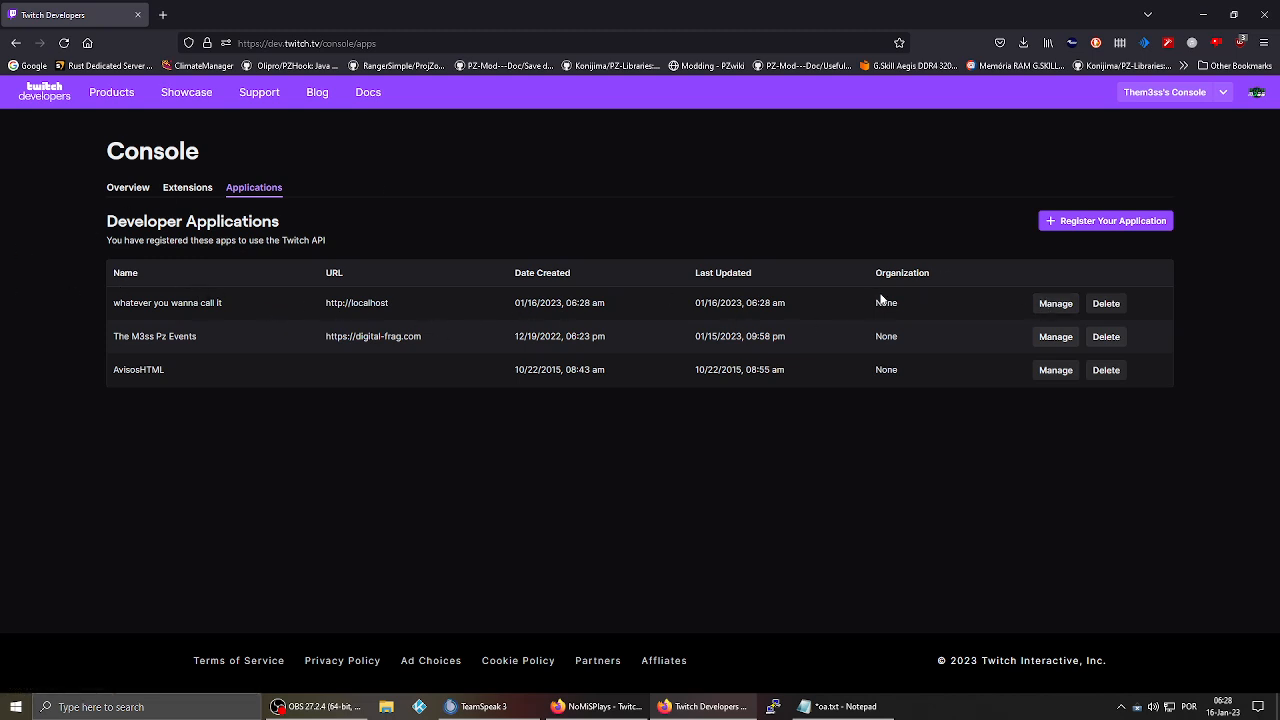
Manage the new application to view its Client ID
left_click(1054, 304)
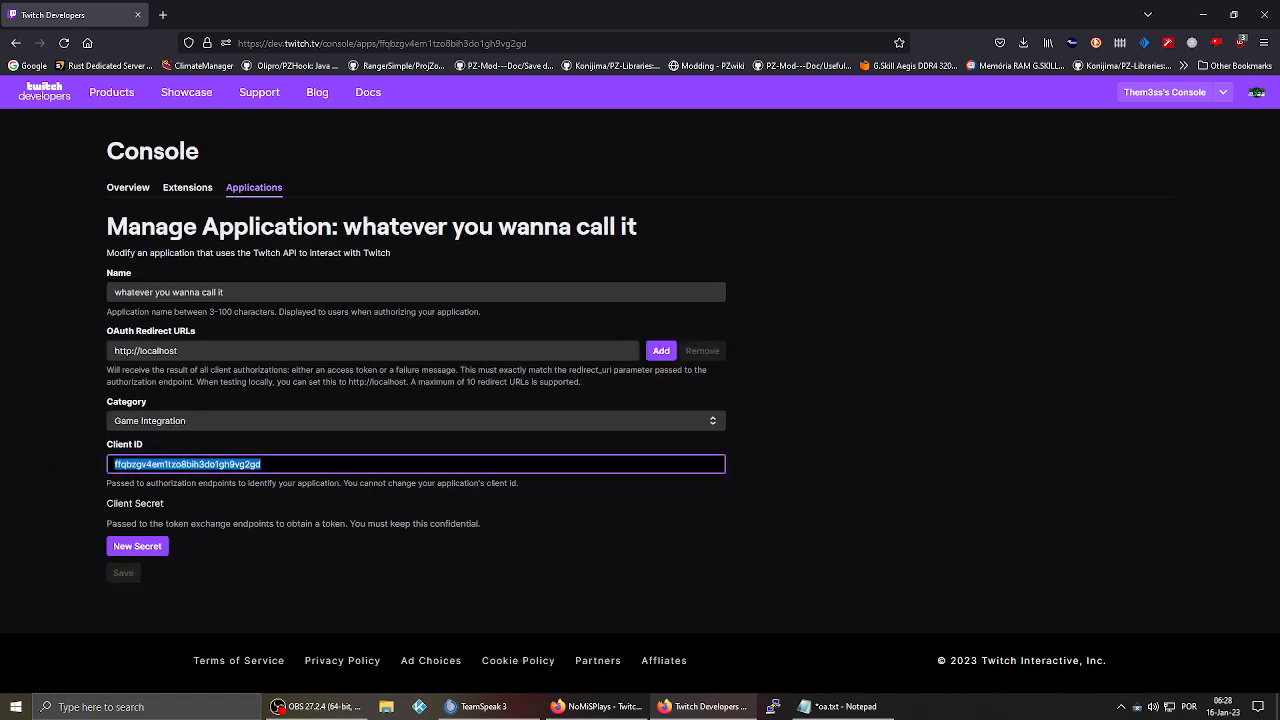
mouse_move(168, 436)
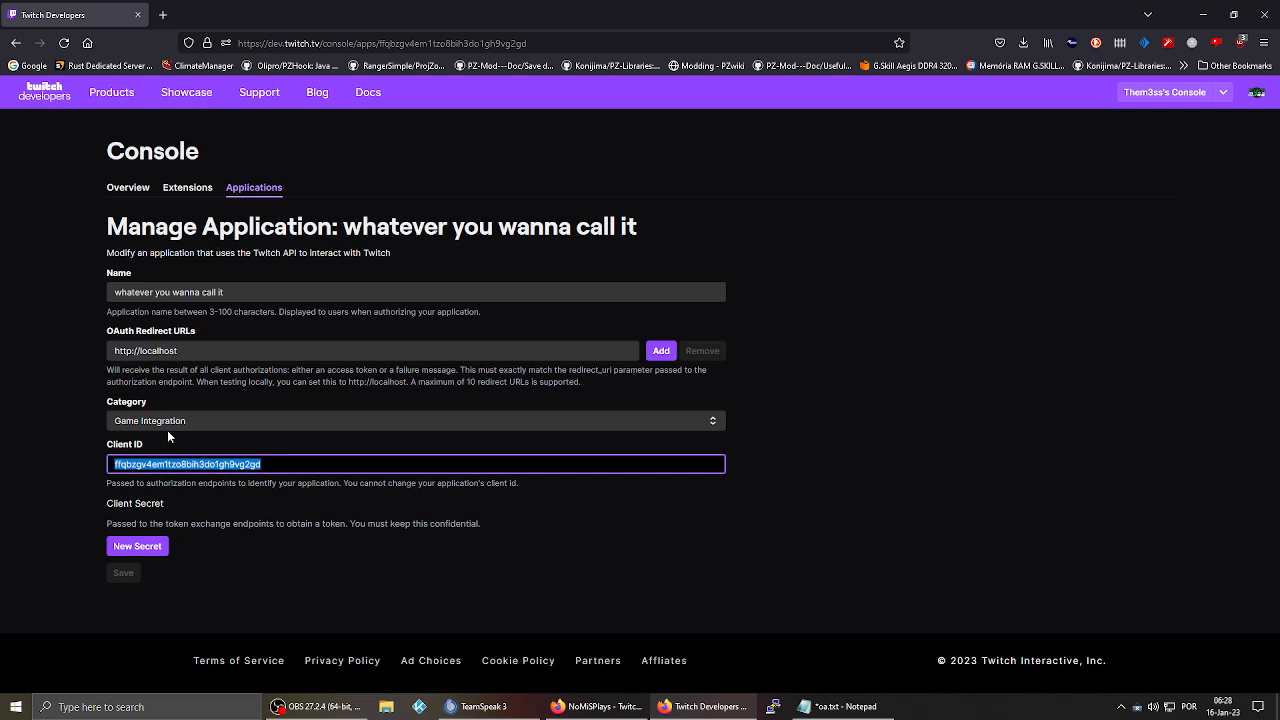
mouse_move(520, 456)
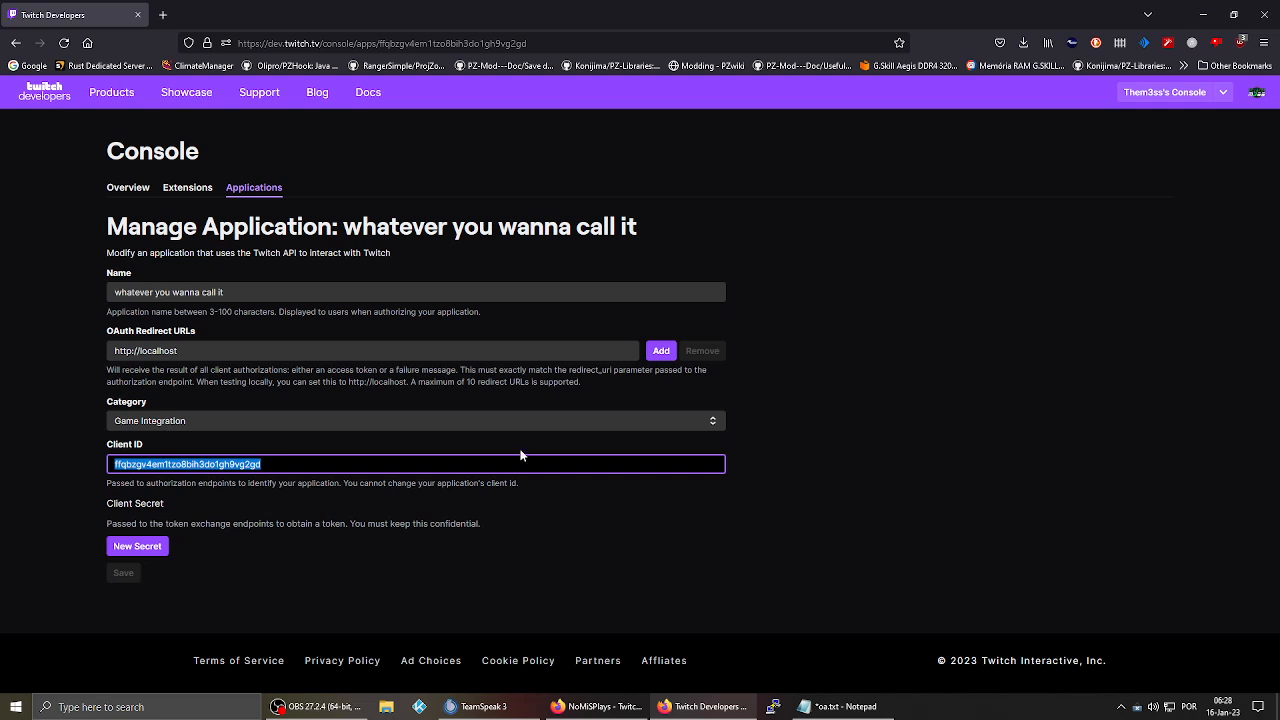
mouse_move(808, 440)
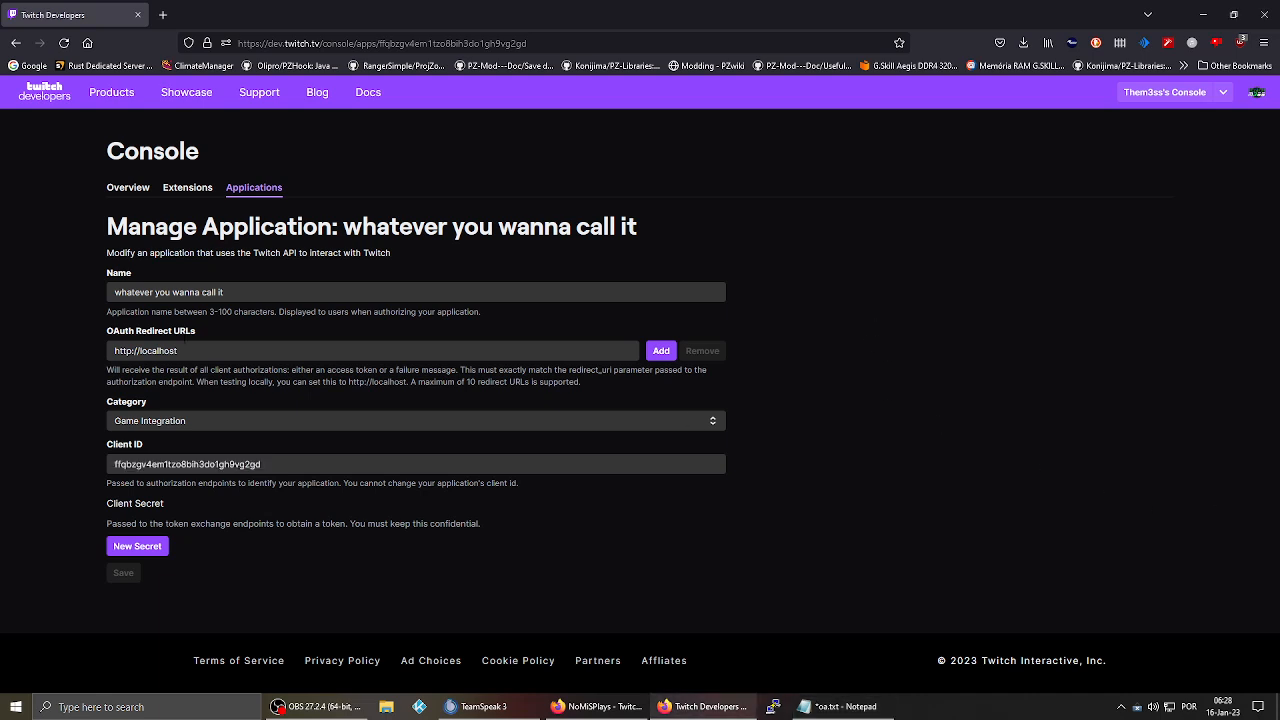
Load the id.twitch.tv authorize URL with the client ID, approve access, and select the returned access token
left_click(400, 44)
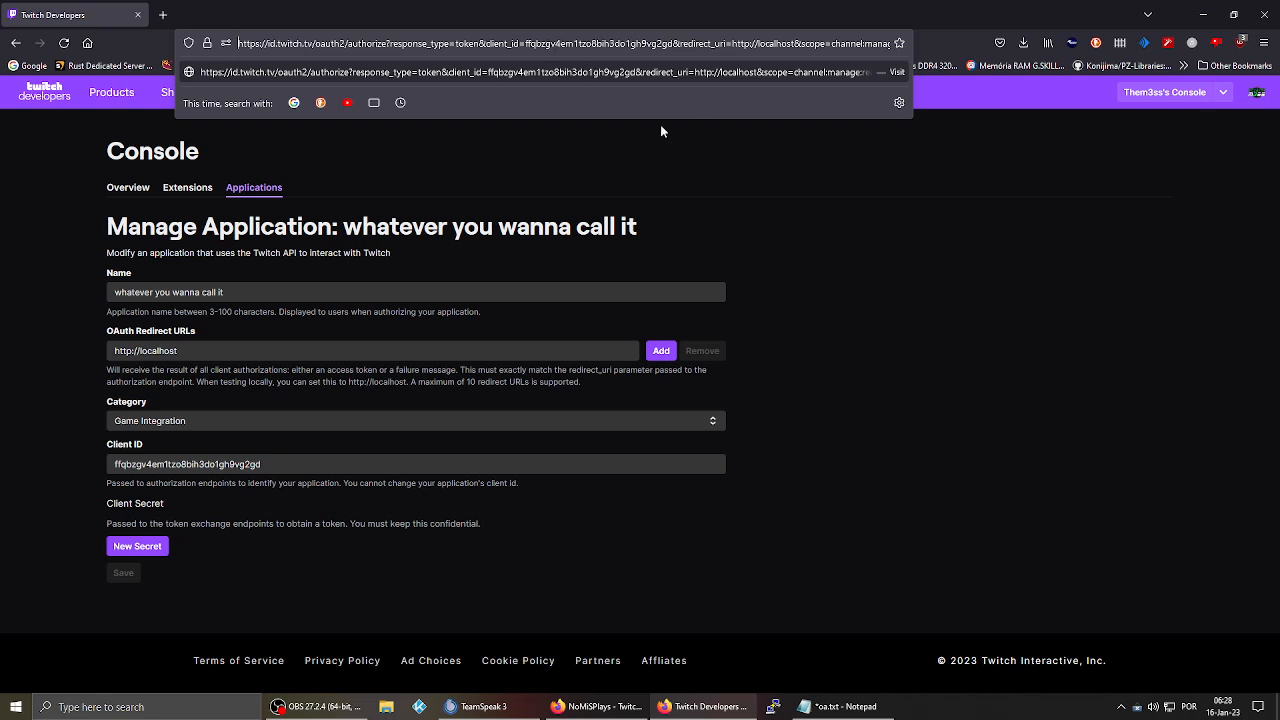
mouse_move(784, 178)
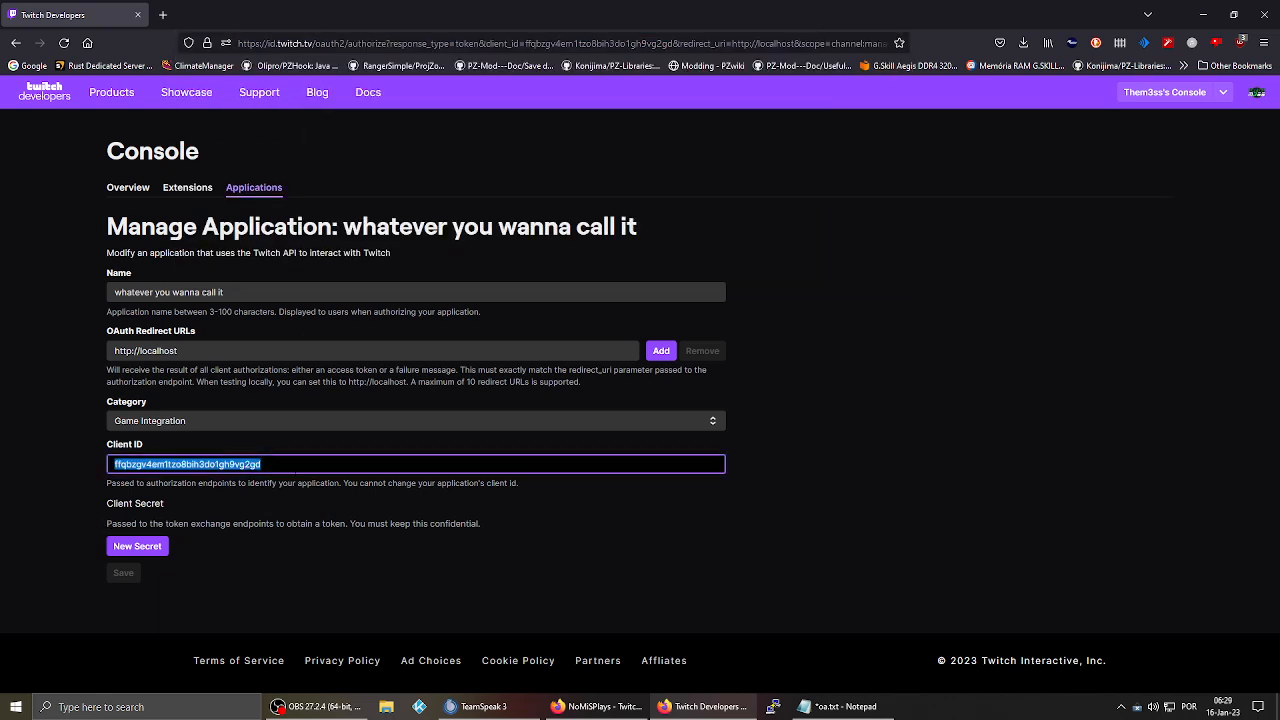
left_click(200, 464)
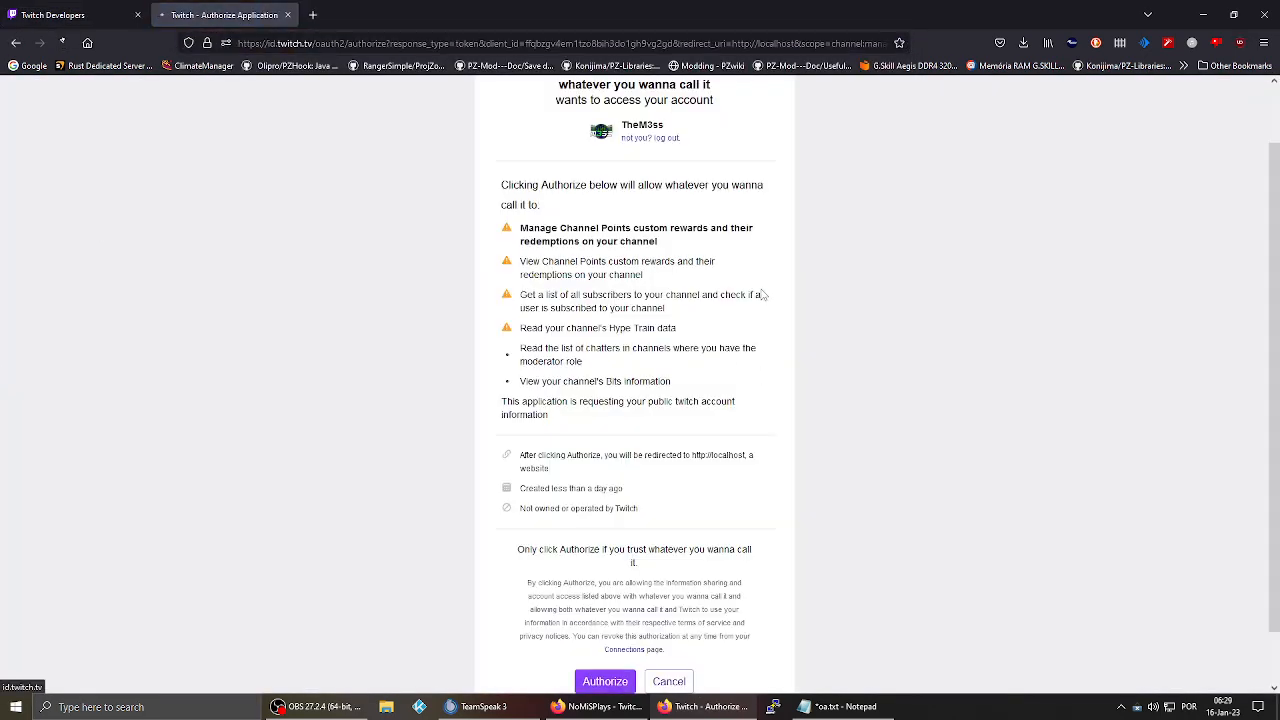
left_click(604, 680)
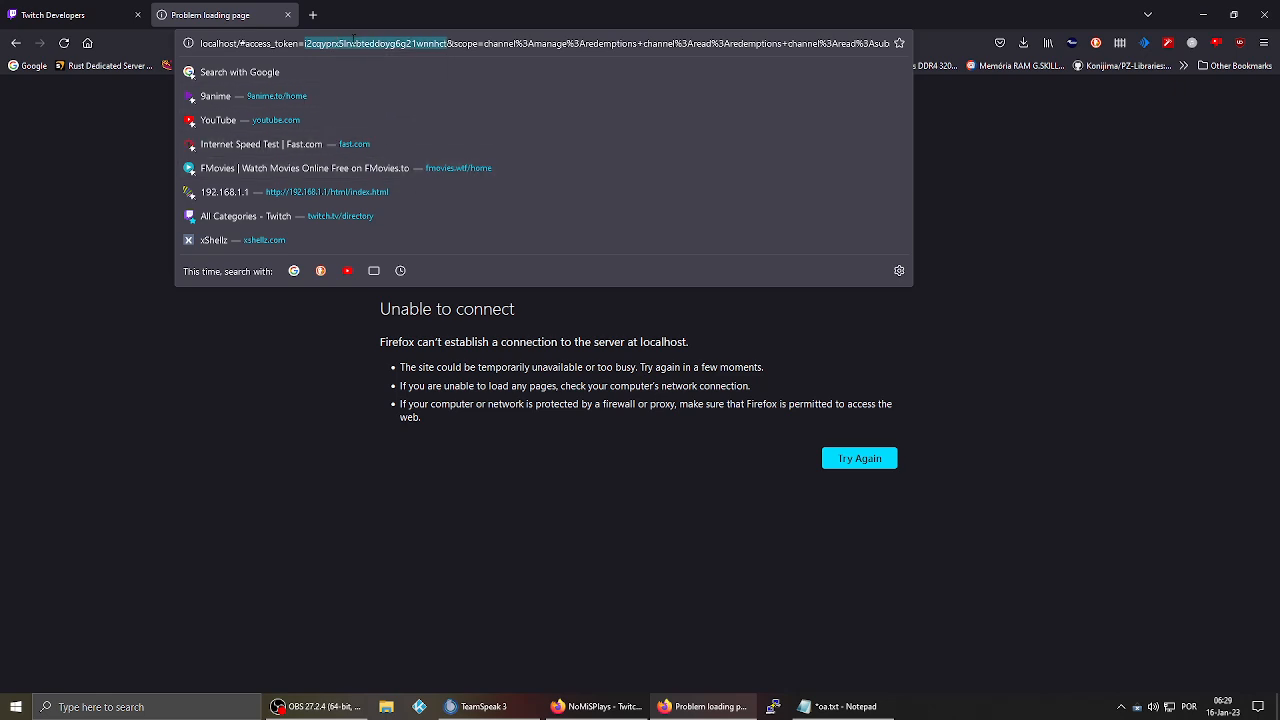
left_click(488, 362)
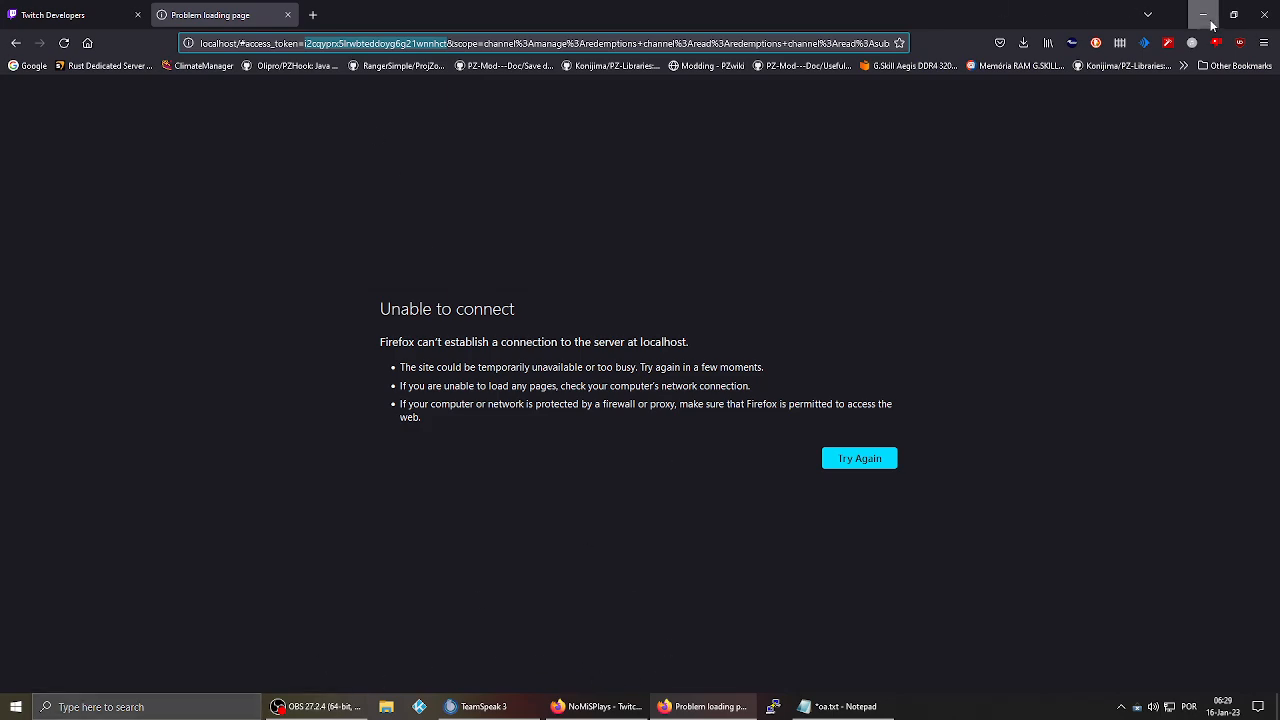
Launch the PZ Twitch Integration tool from the desktop and return to the browser
left_click(1204, 14)
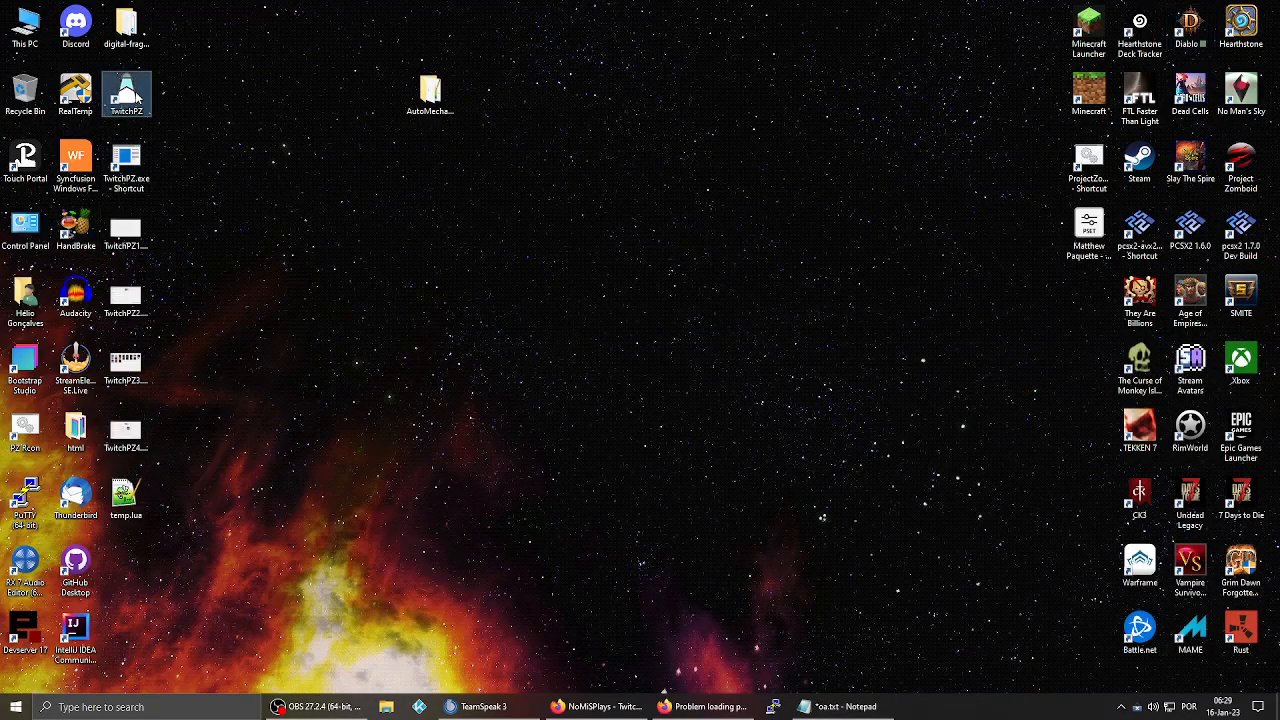
double_click(126, 92)
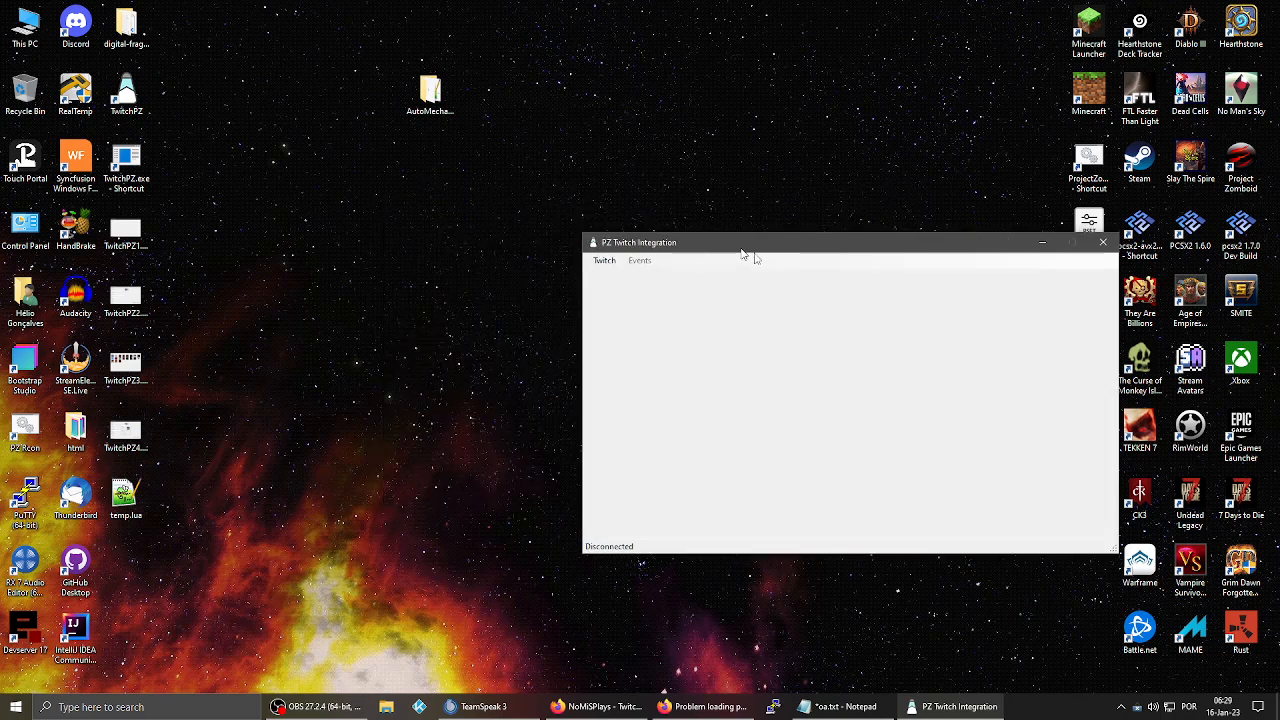
left_click(1104, 242)
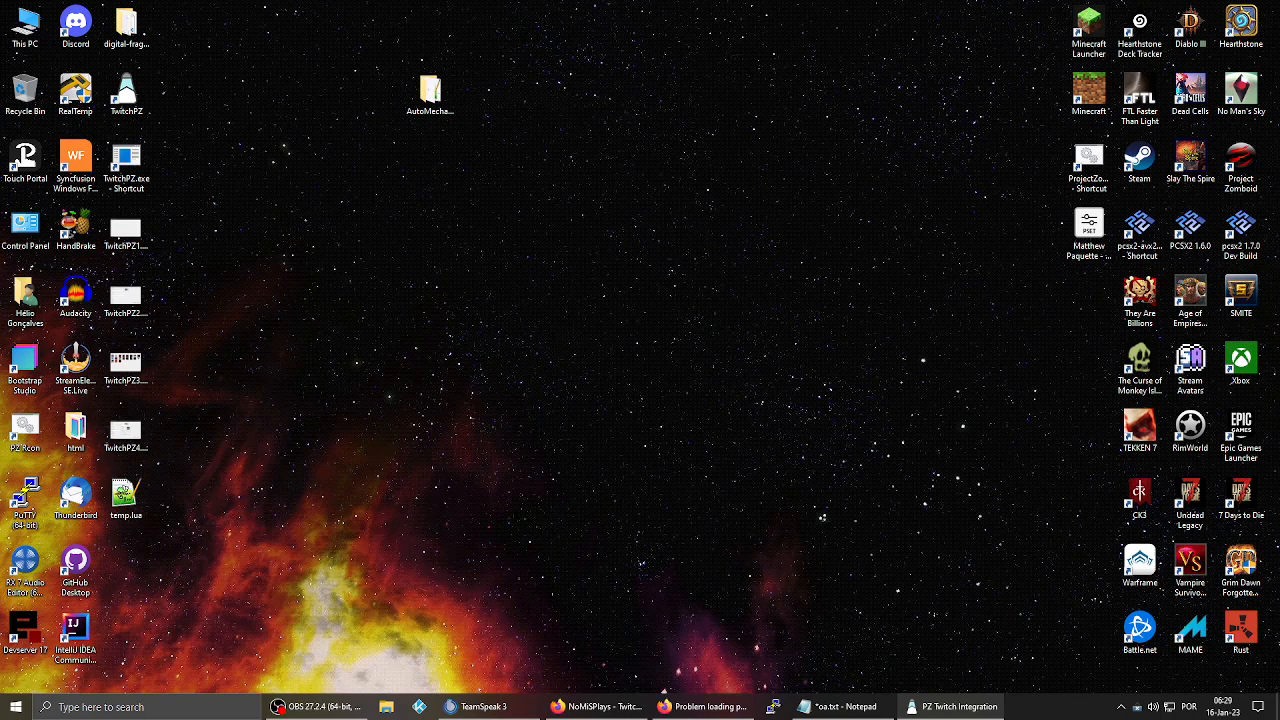
left_click(950, 708)
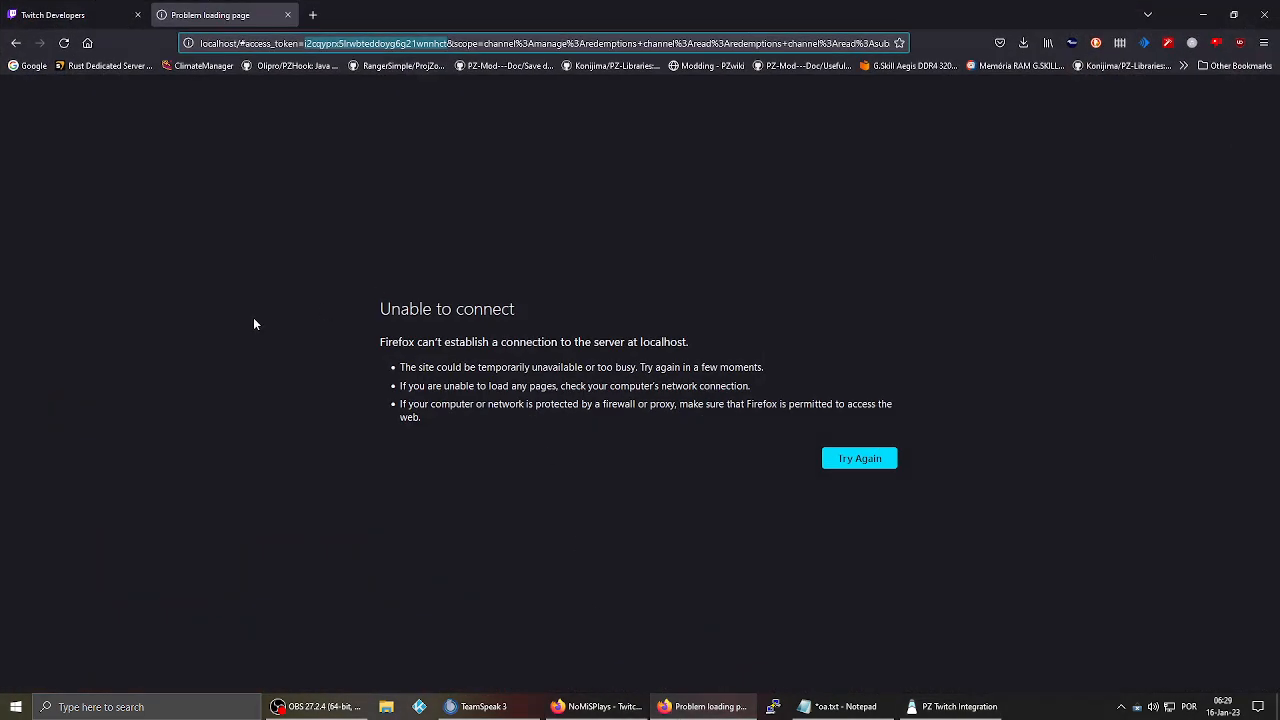
Fill the application's Client ID into the integration's login info
left_click(70, 14)
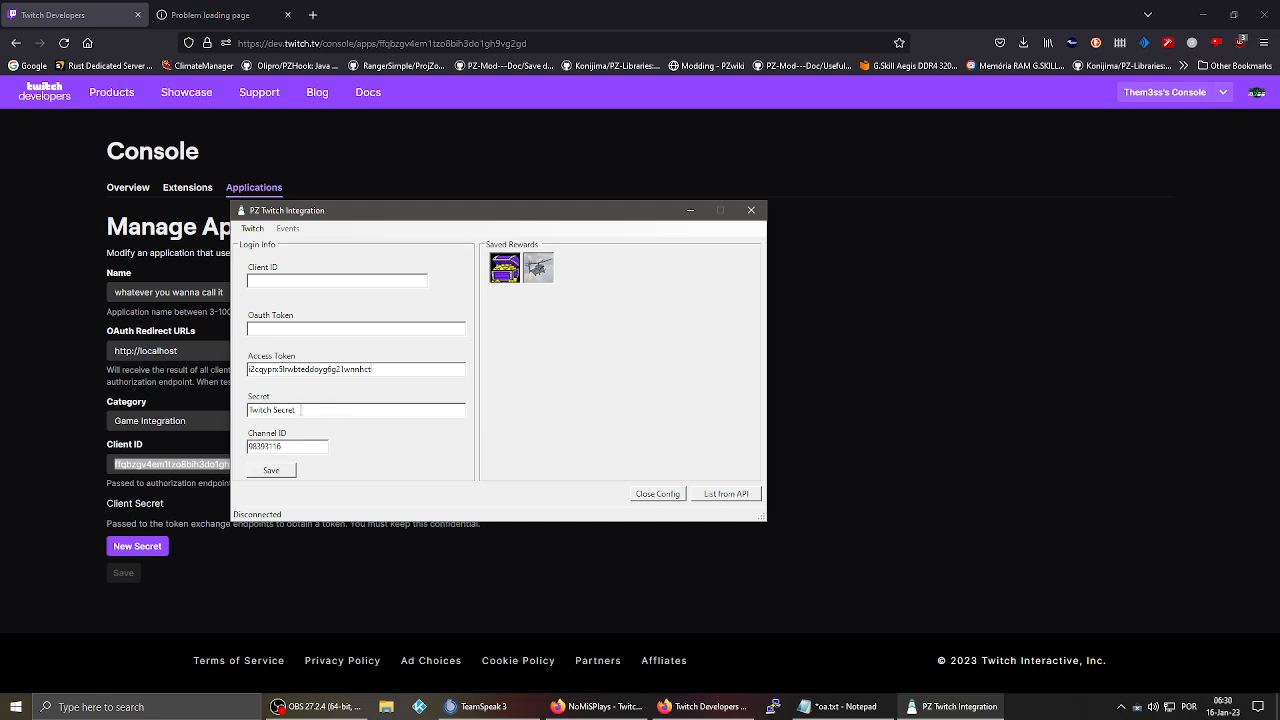
left_click(336, 280)
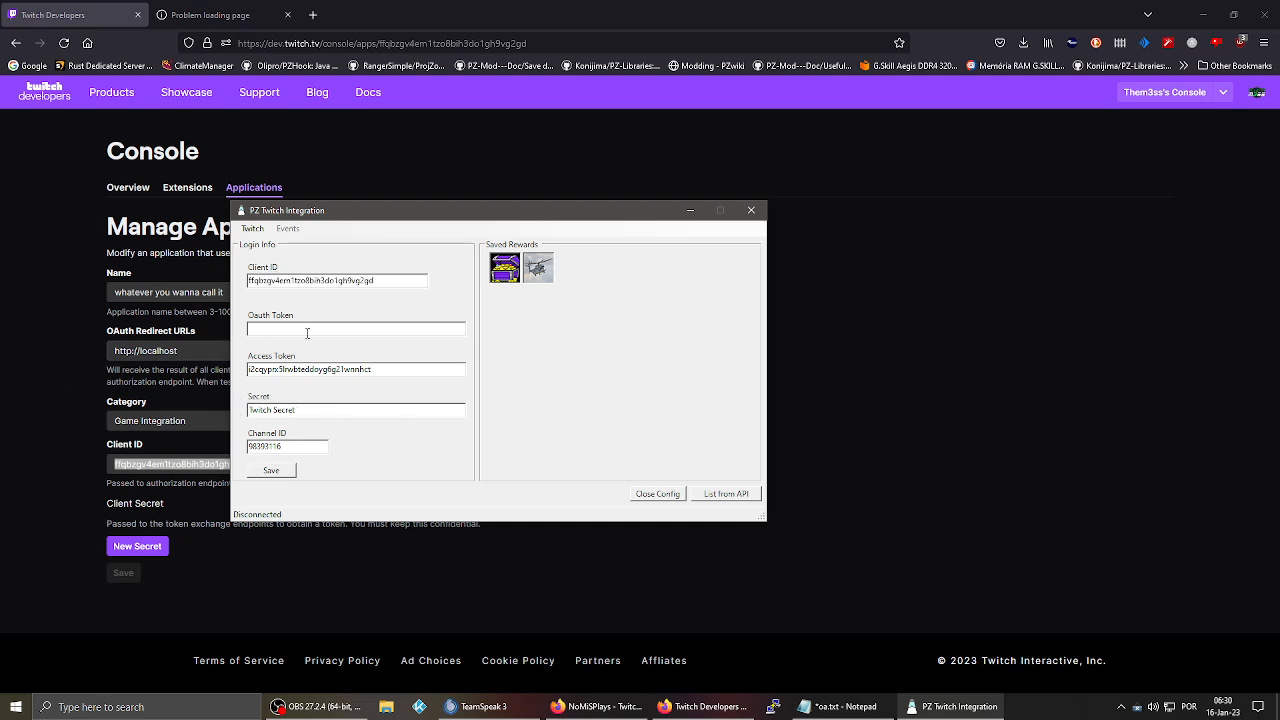
left_click(220, 14)
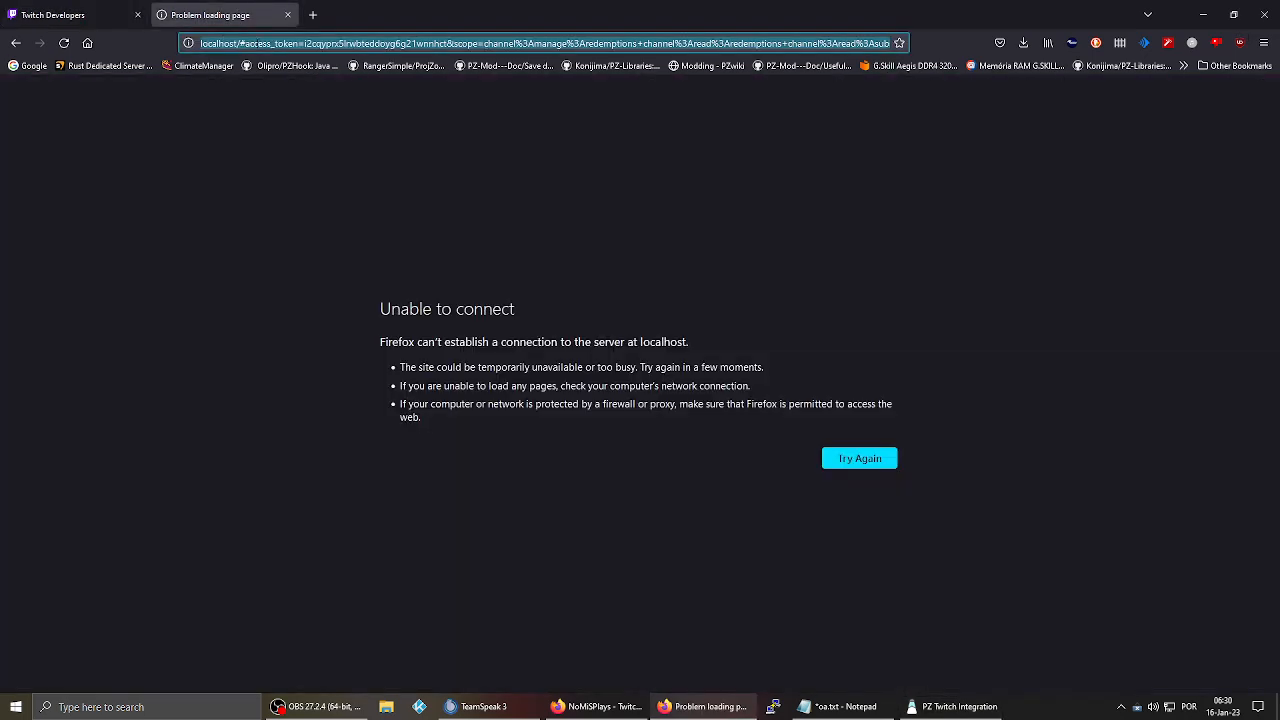
Search 'twitch token generator' and open the Twitch Chat Password Generator (twitchapps.com/tmi) result
type("twitch chat token")
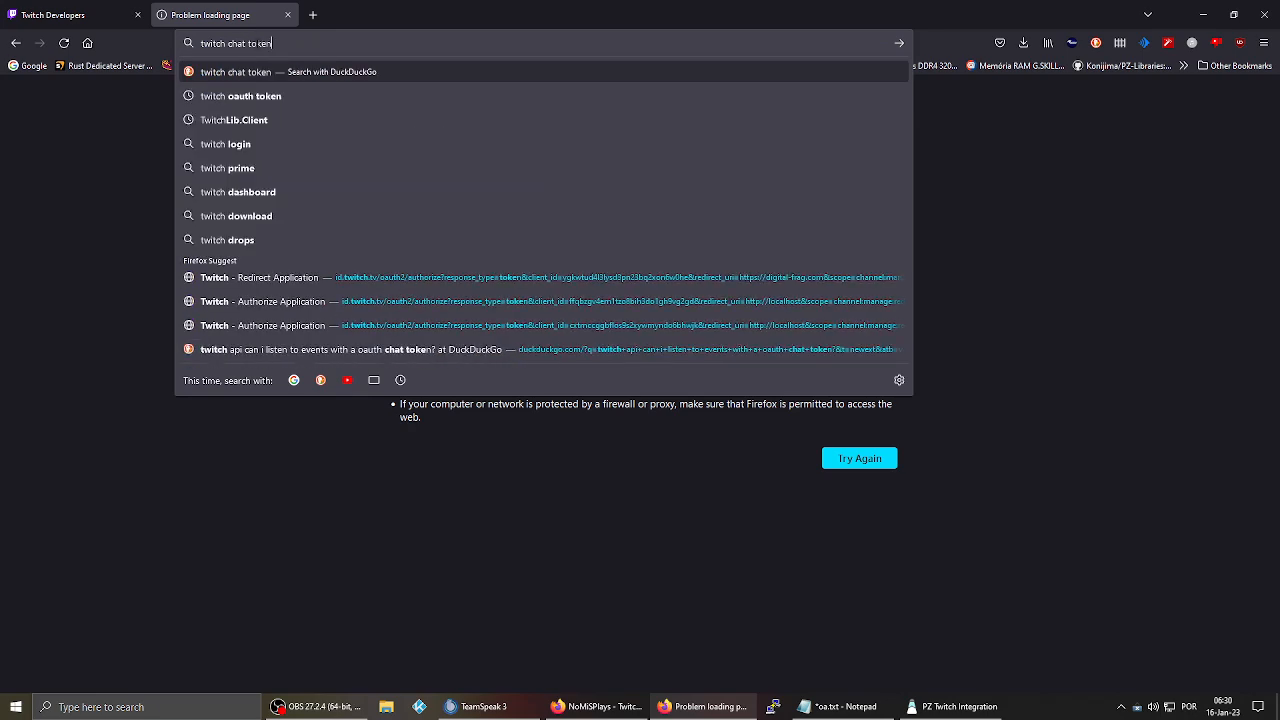
type("generator&t=newext&atb=v241-1&ia=web")
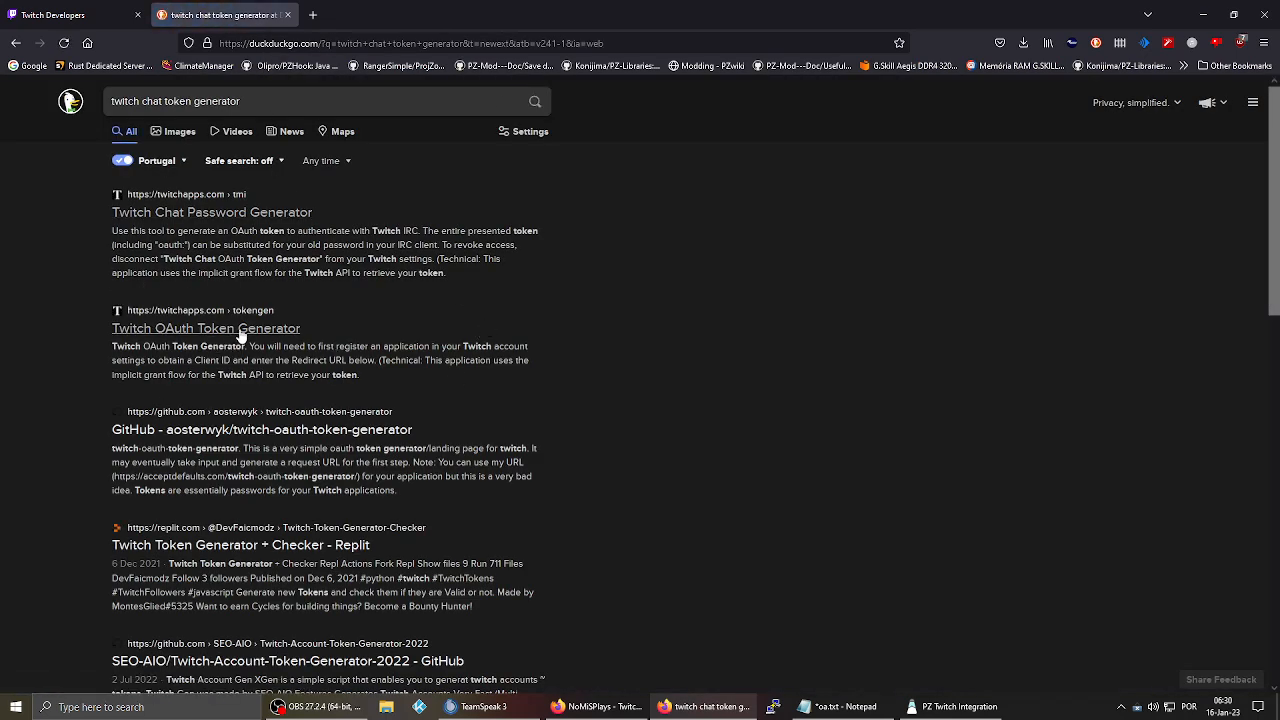
mouse_move(464, 374)
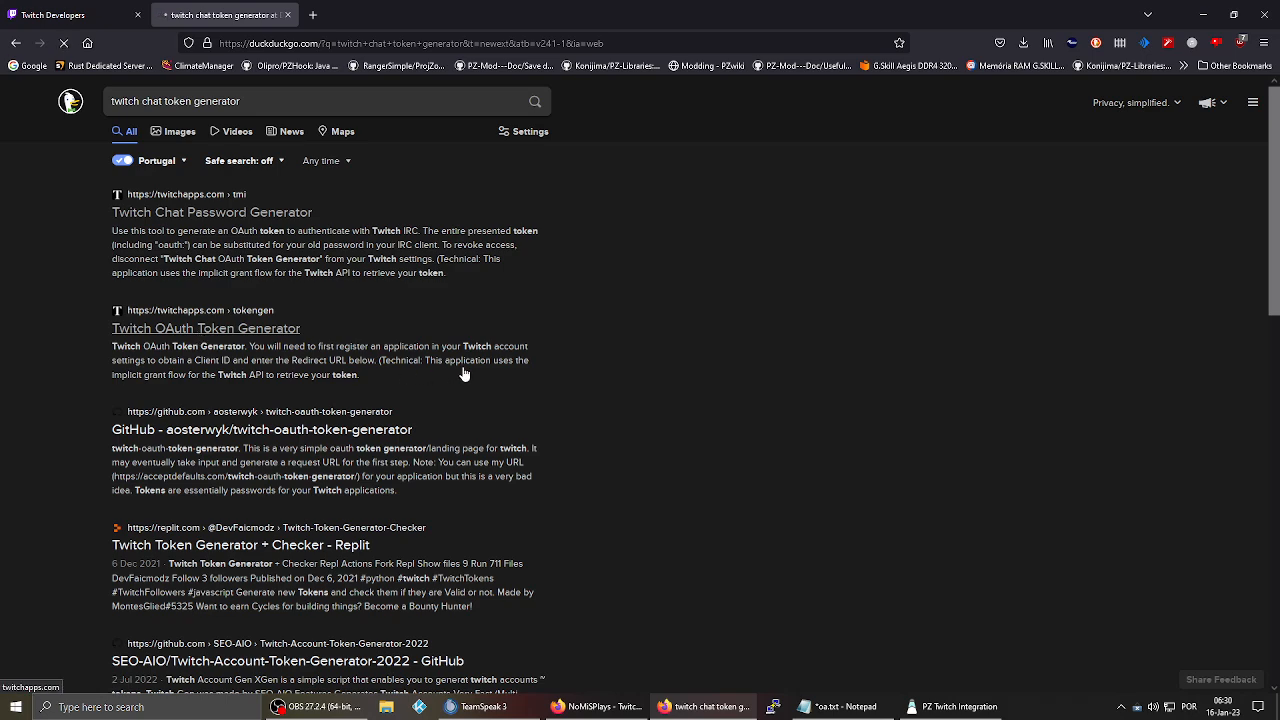
left_click(204, 328)
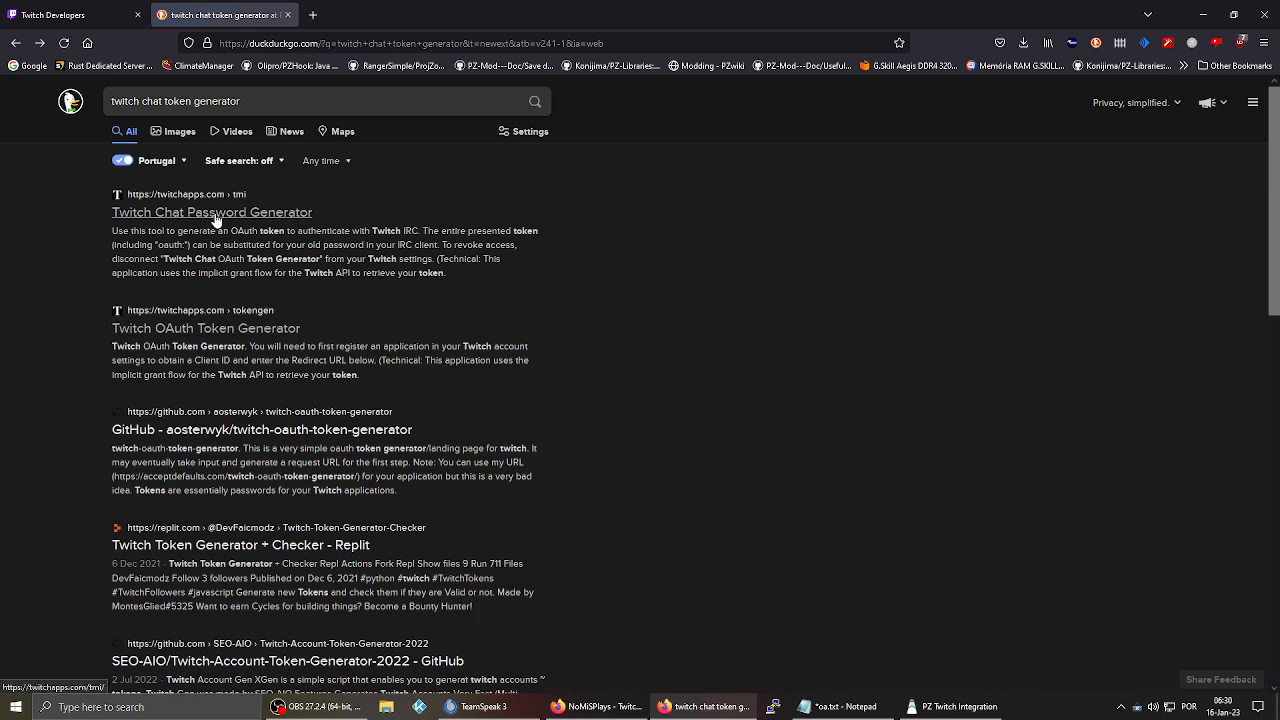
left_click(212, 212)
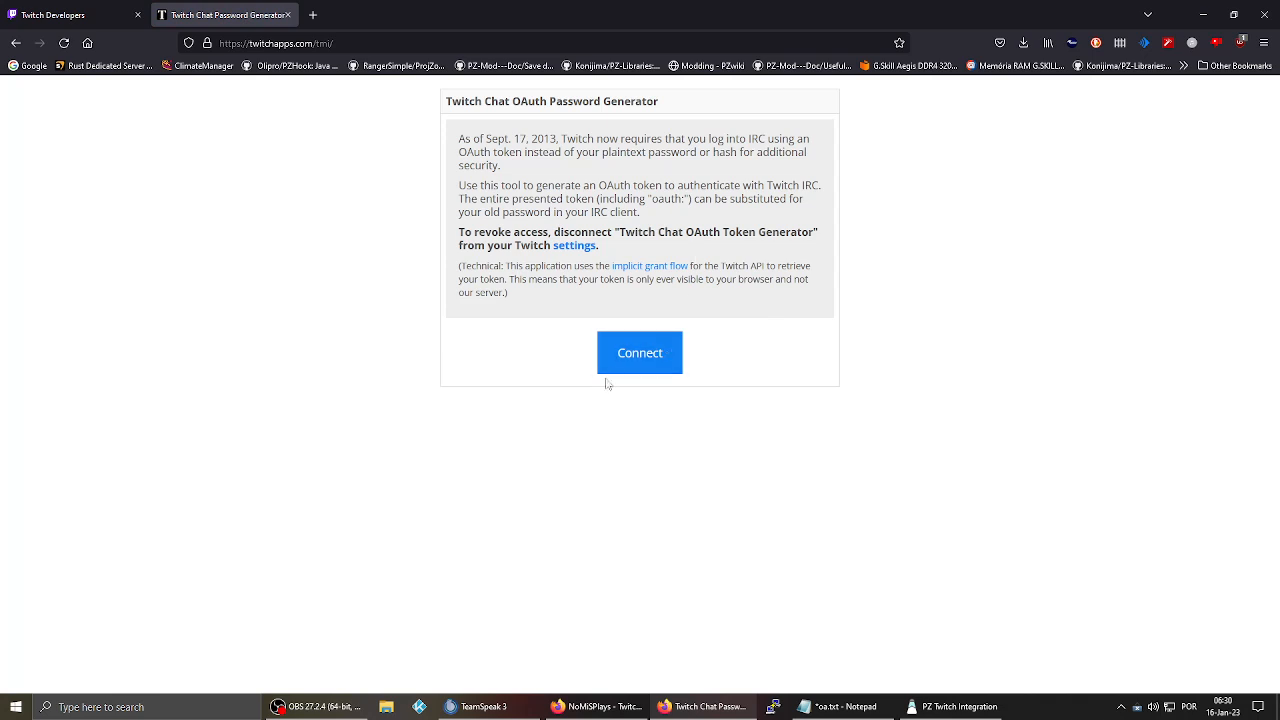
Connect to generate the chat OAuth token, select it, and bring the integration config back up
left_click(640, 352)
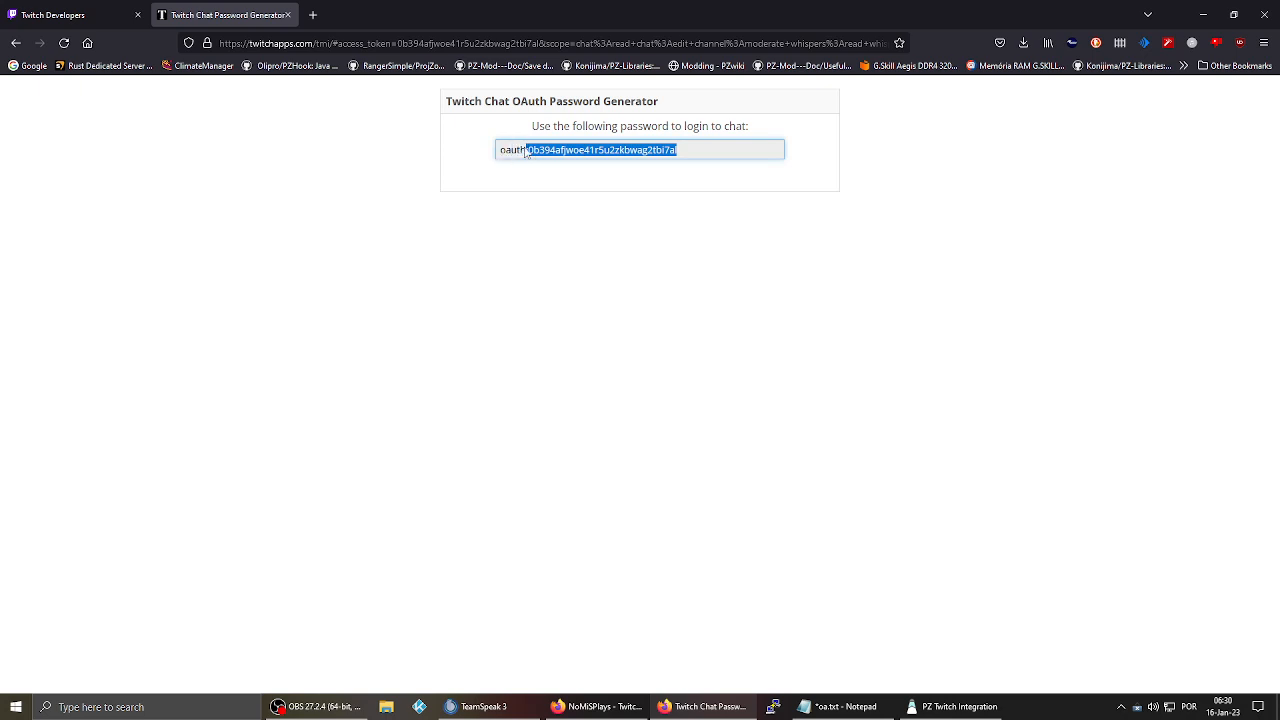
triple_click(588, 148)
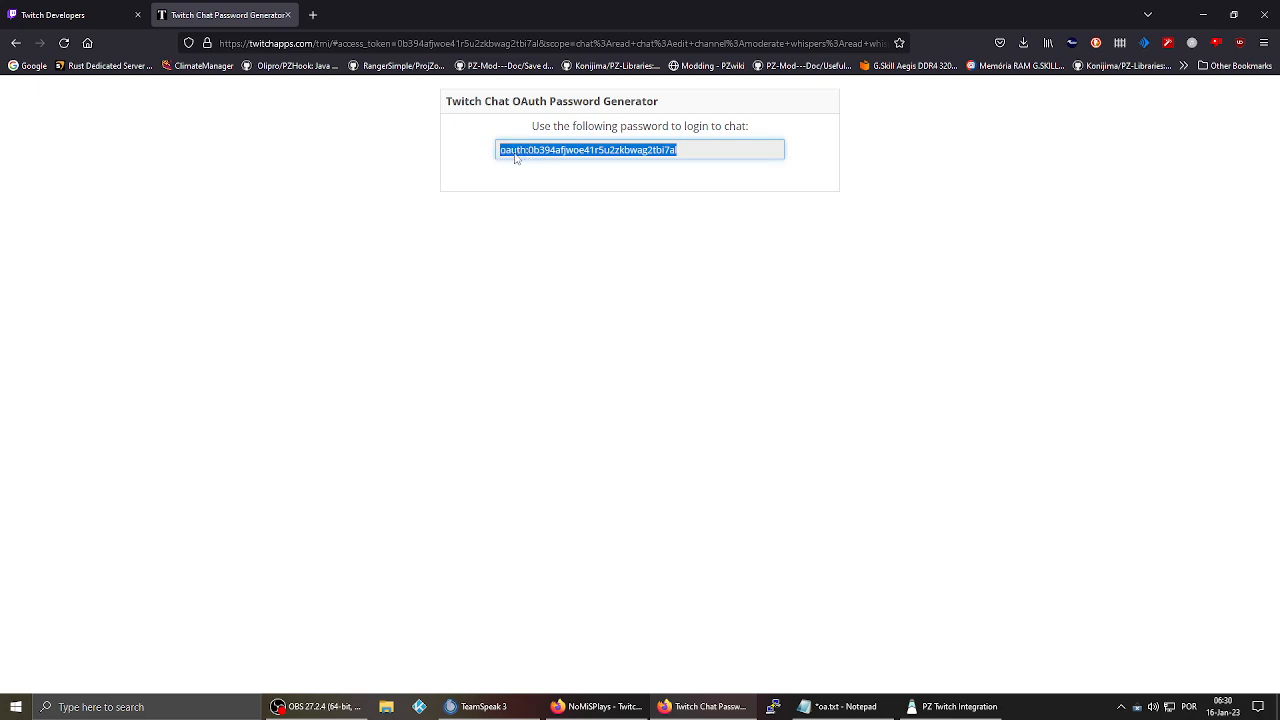
mouse_move(838, 580)
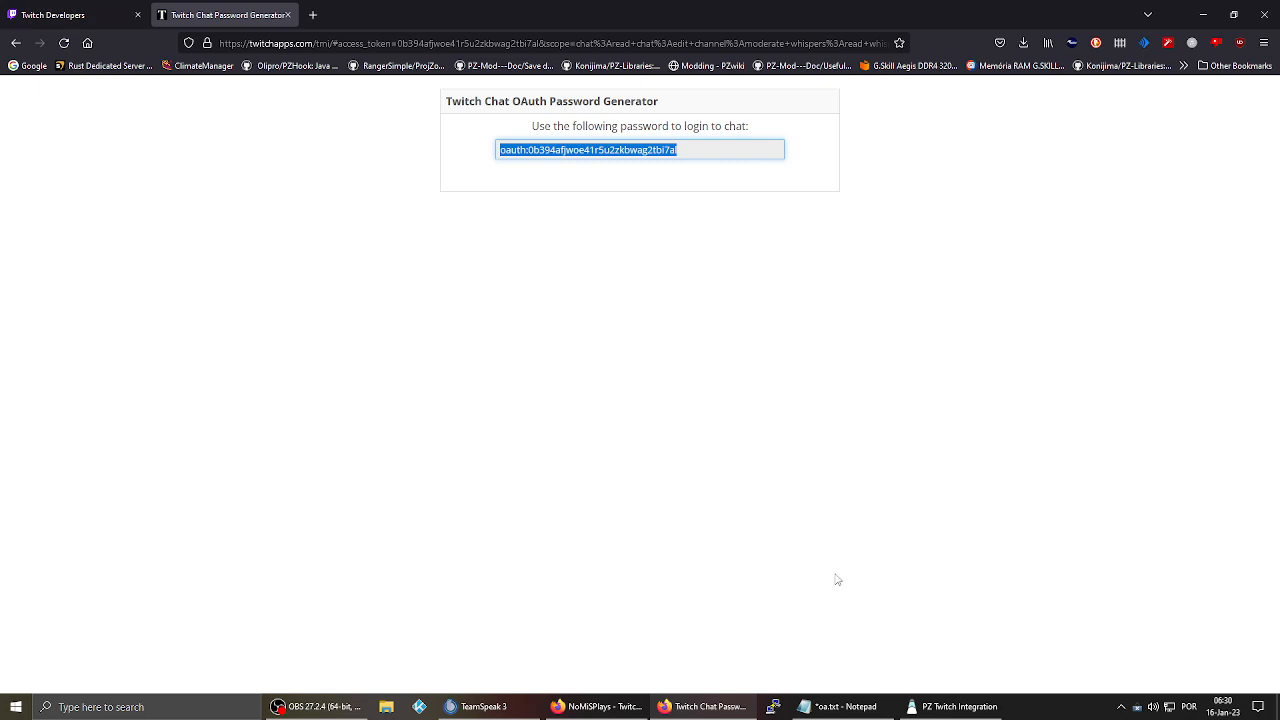
left_click(950, 708)
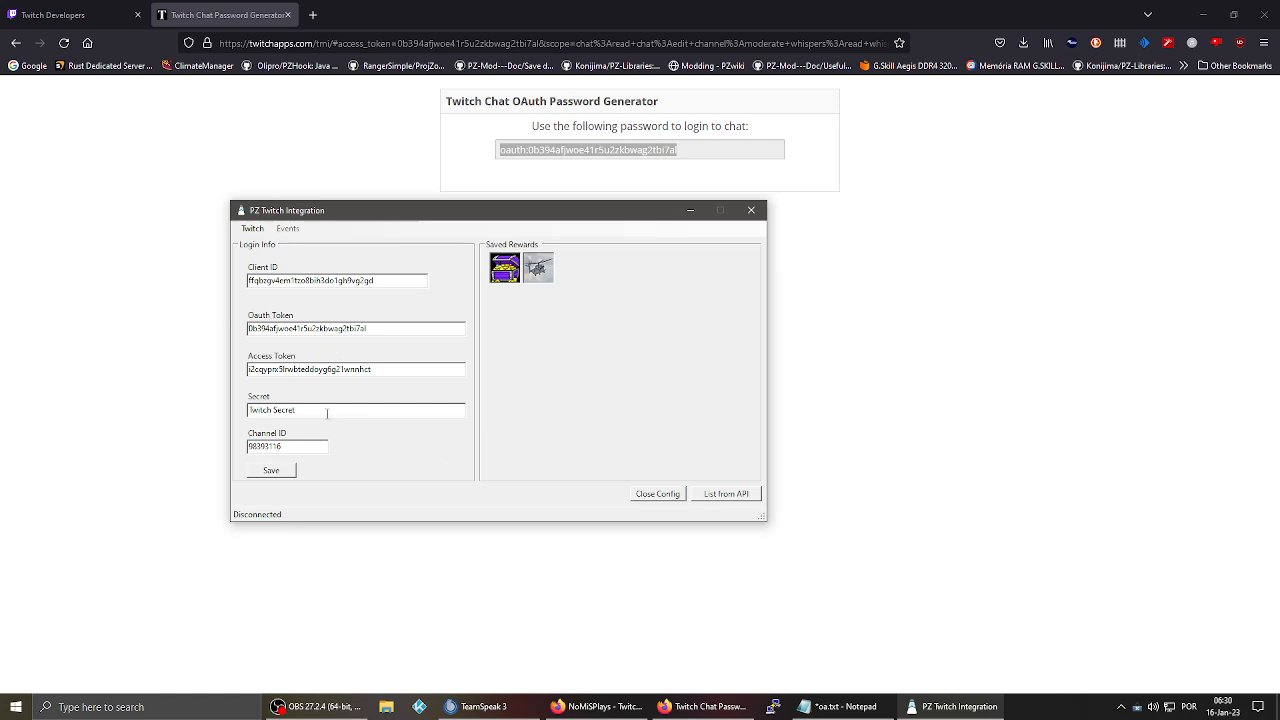
Generate and confirm a new client secret on the application's console page
left_click(70, 14)
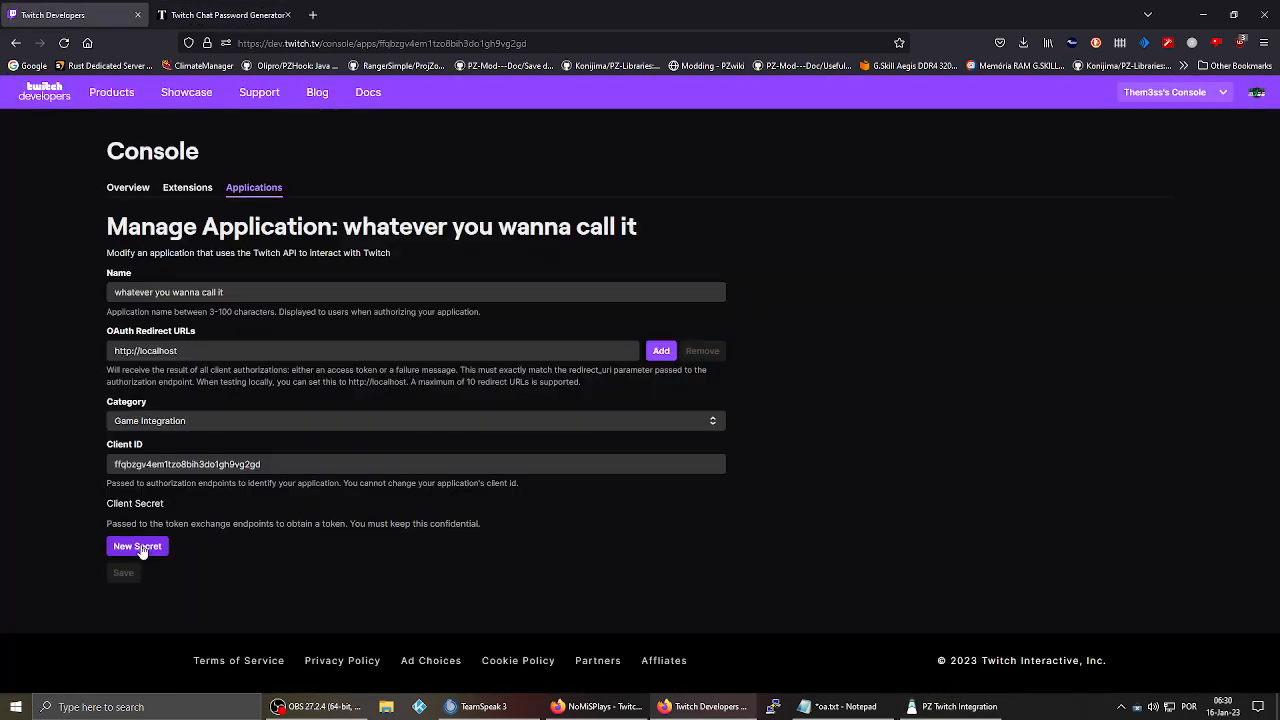
left_click(136, 546)
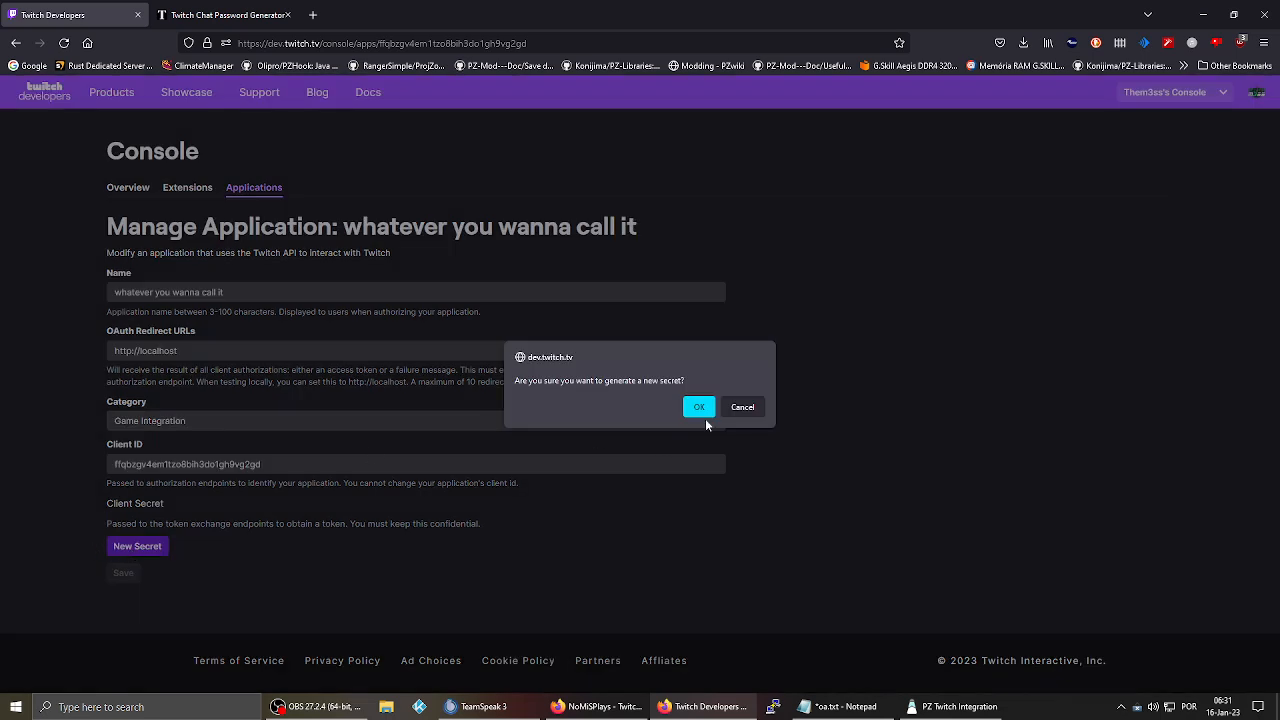
left_click(700, 408)
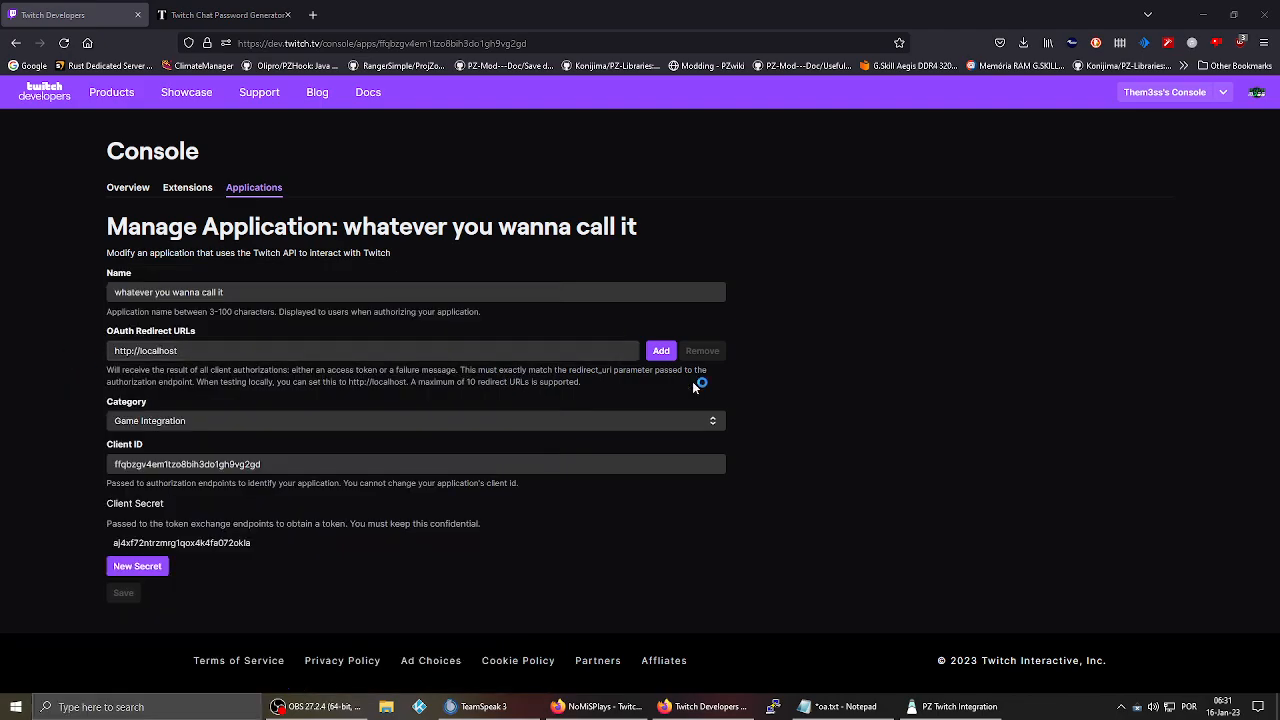
left_click(180, 12)
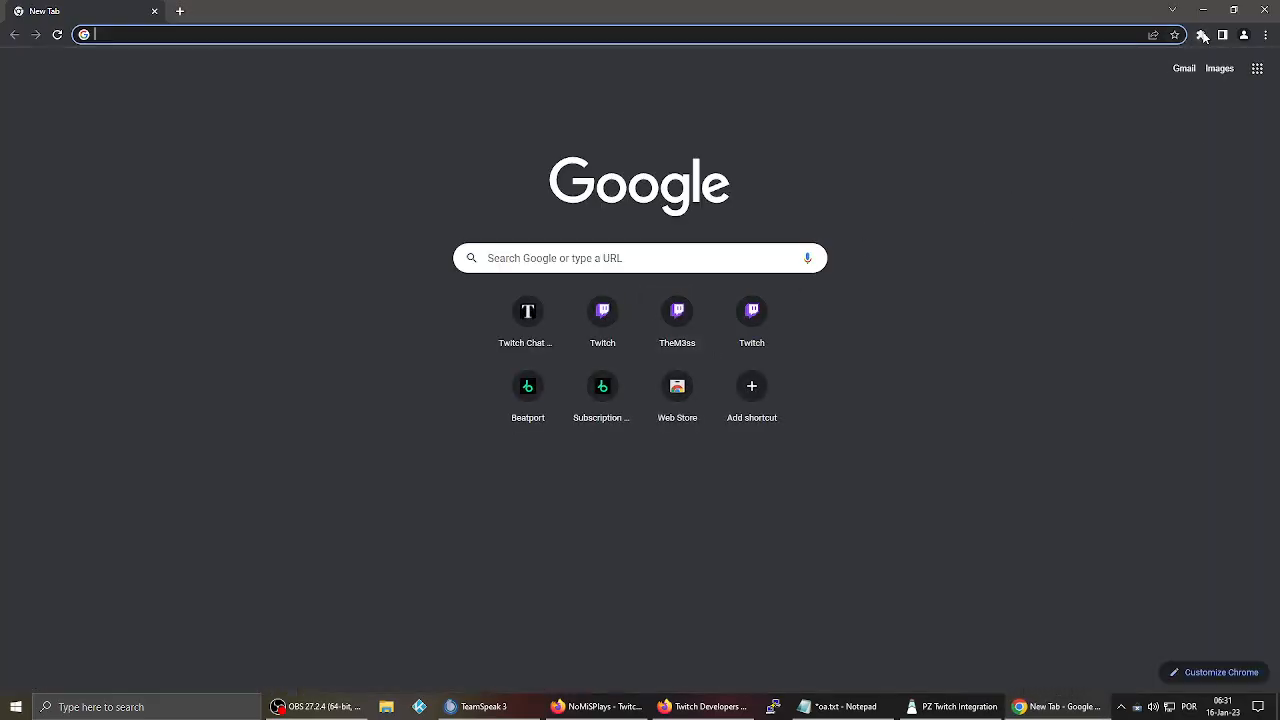
left_click(1200, 36)
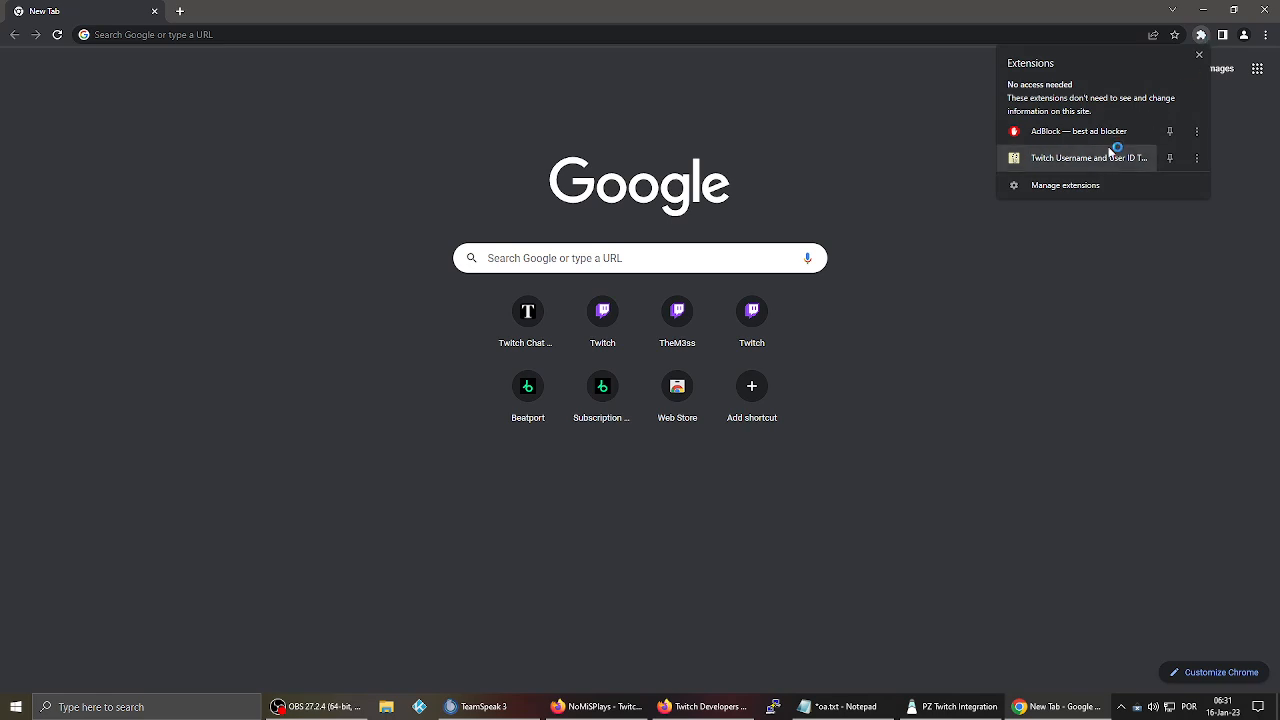
mouse_move(1058, 160)
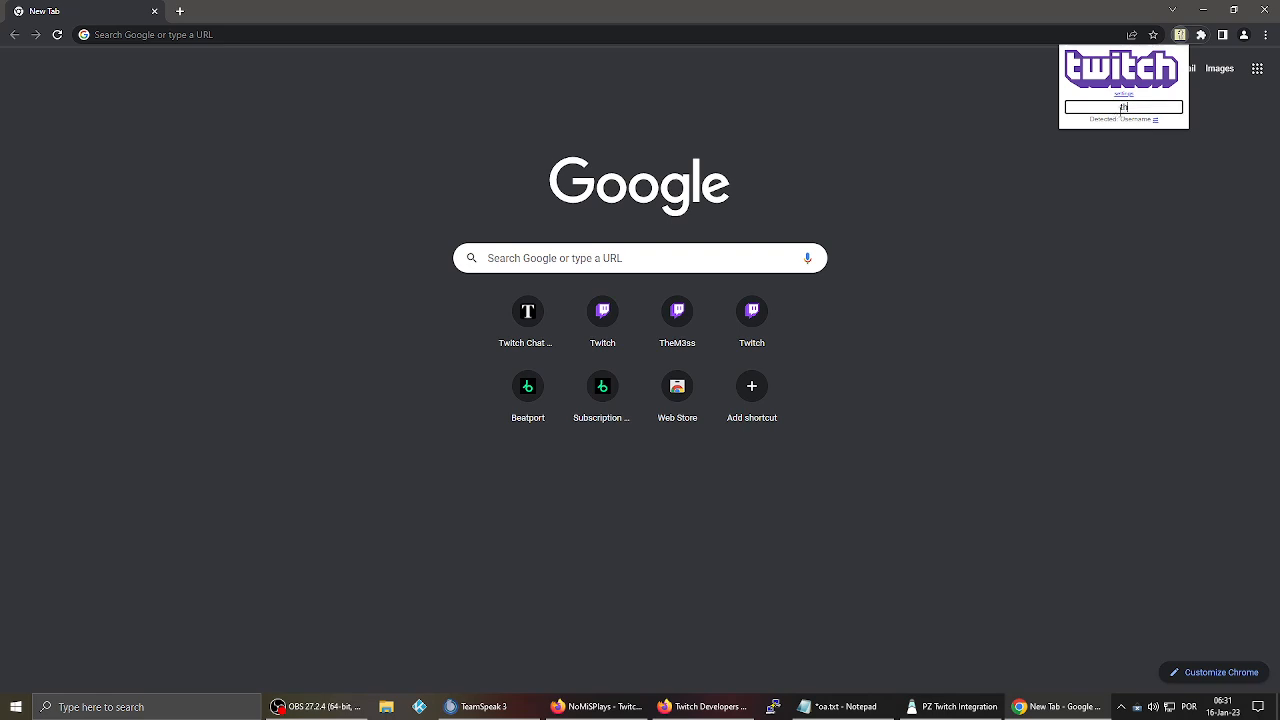
type("them3ss")
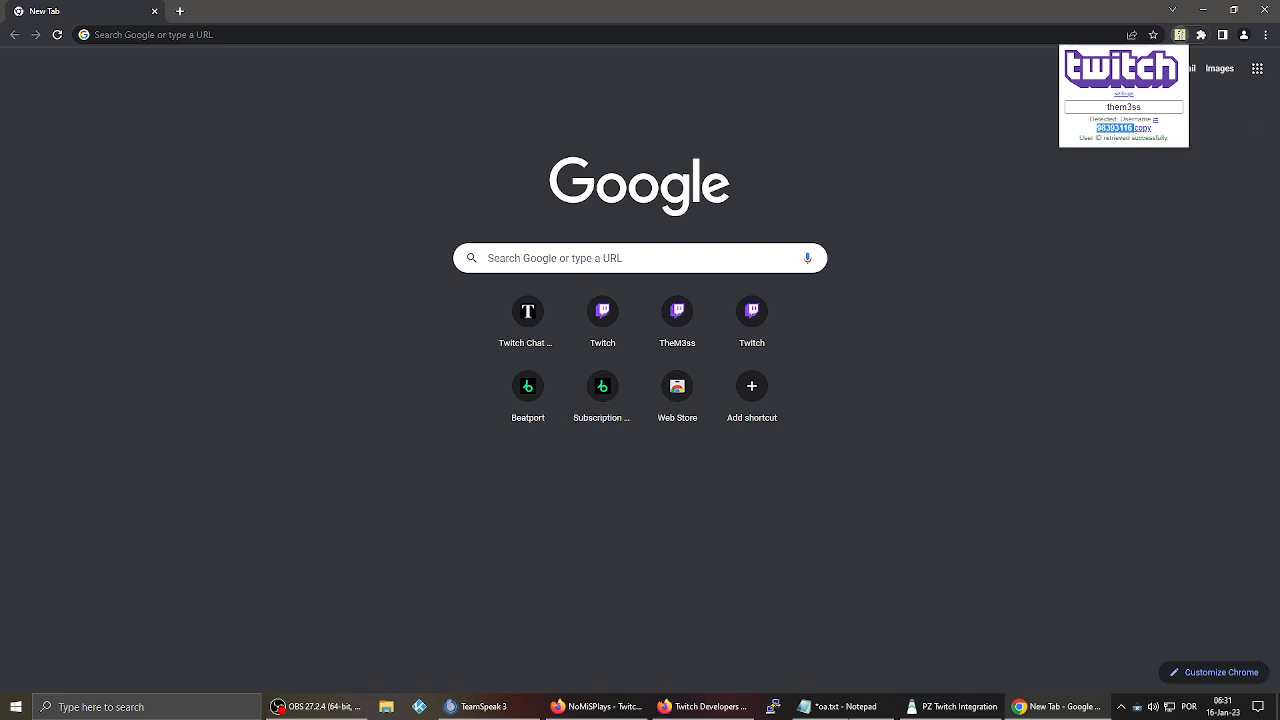
left_click(950, 706)
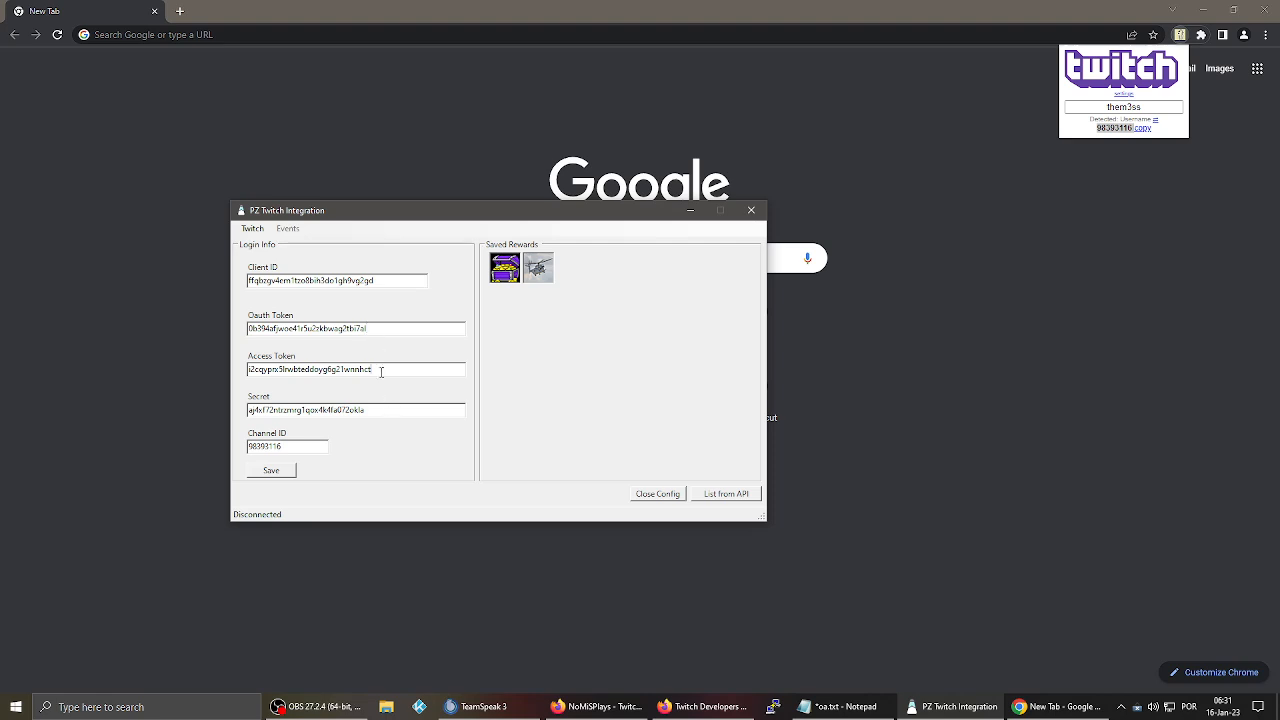
mouse_move(370, 328)
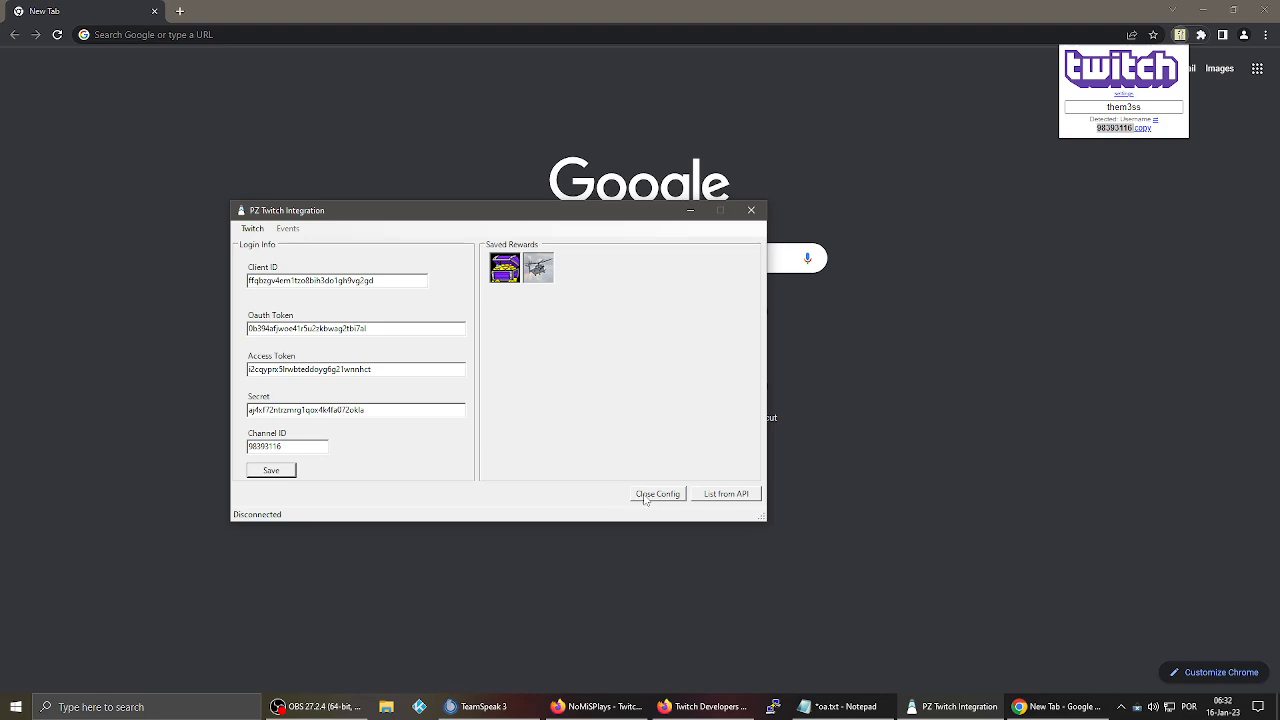
Close the filled-in login configuration with Close Config
left_click(656, 492)
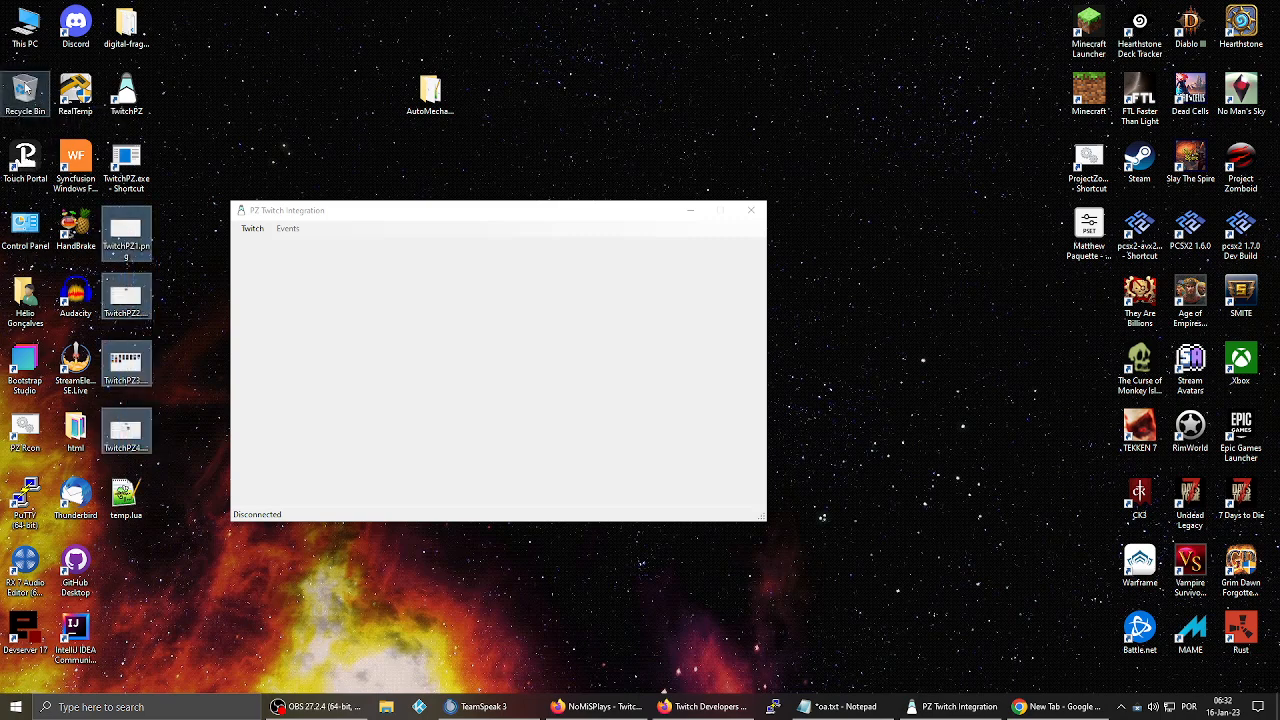
Open the logs folder inside the TwitchPZ folder
right_click(128, 88)
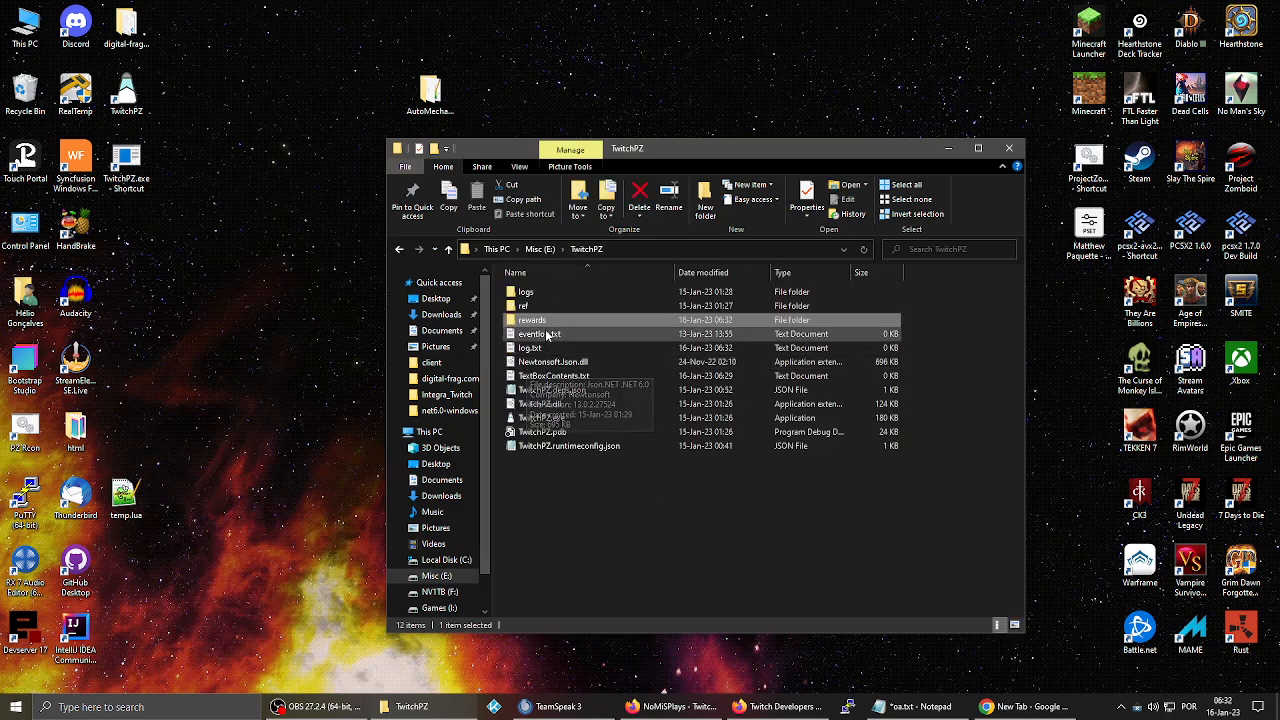
double_click(526, 292)
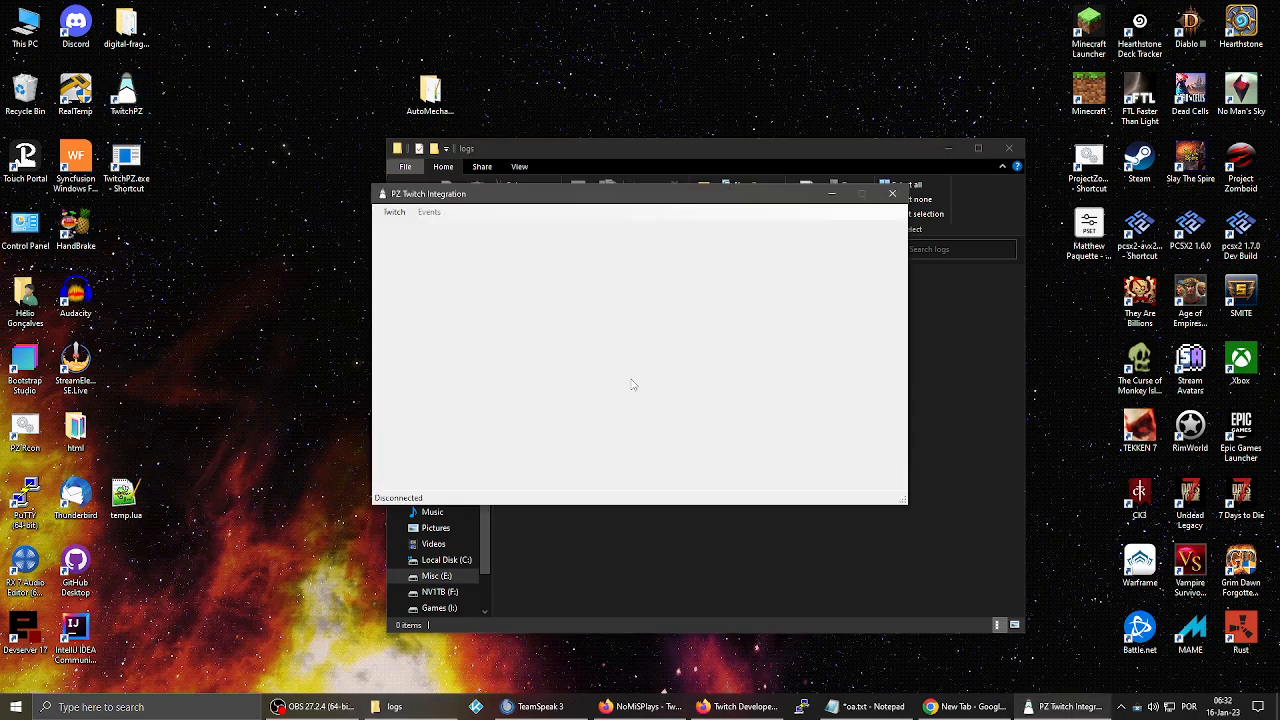
From Twitch > Config, fetch the channel's rewards list via List from API
left_click(394, 212)
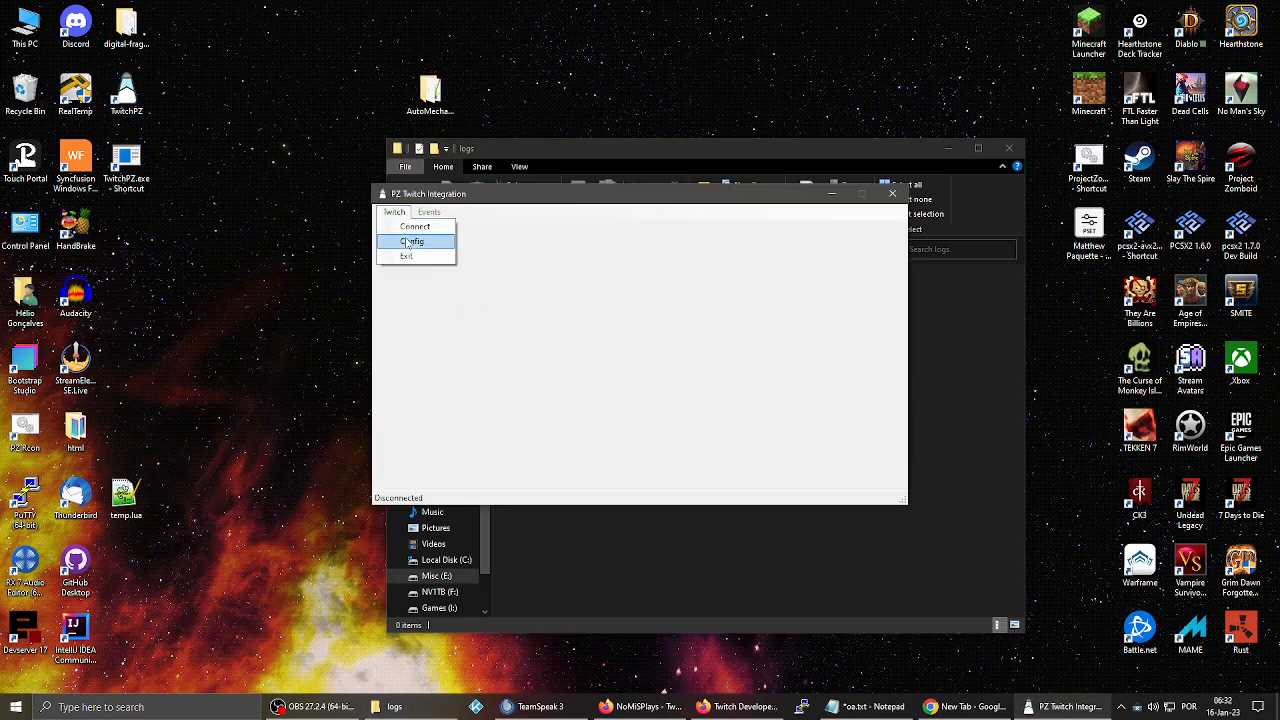
left_click(412, 240)
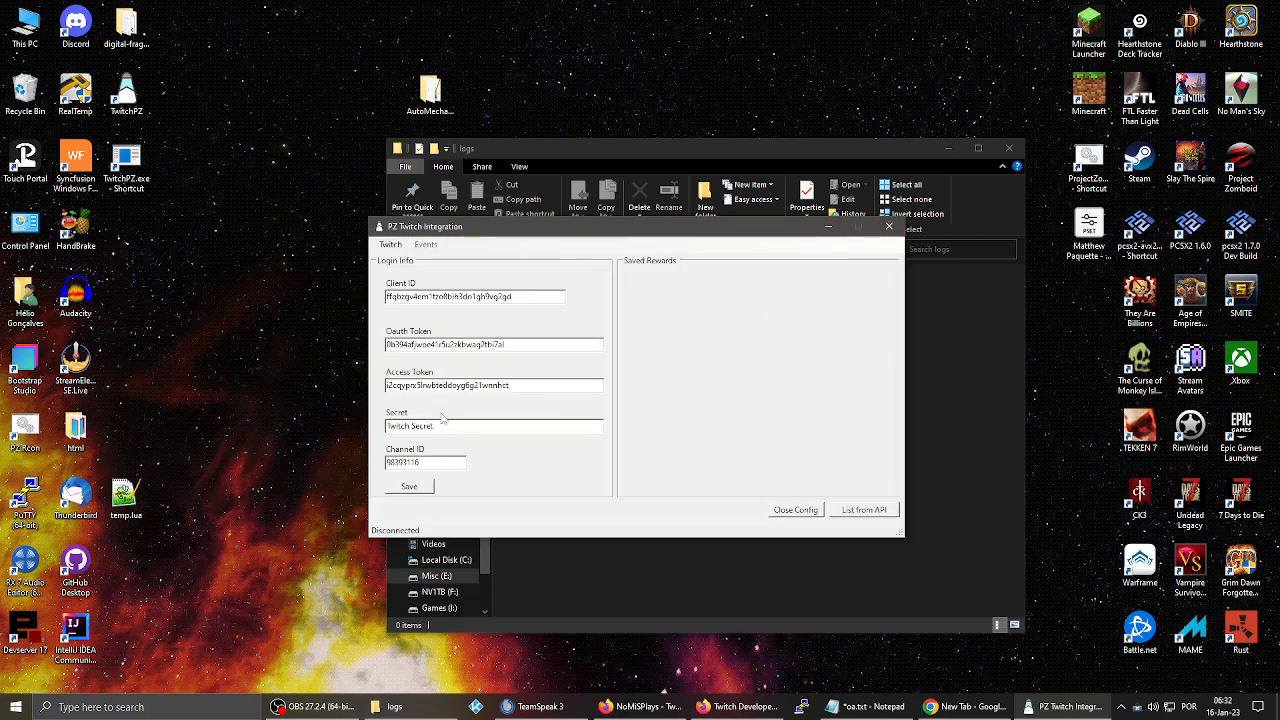
mouse_move(762, 488)
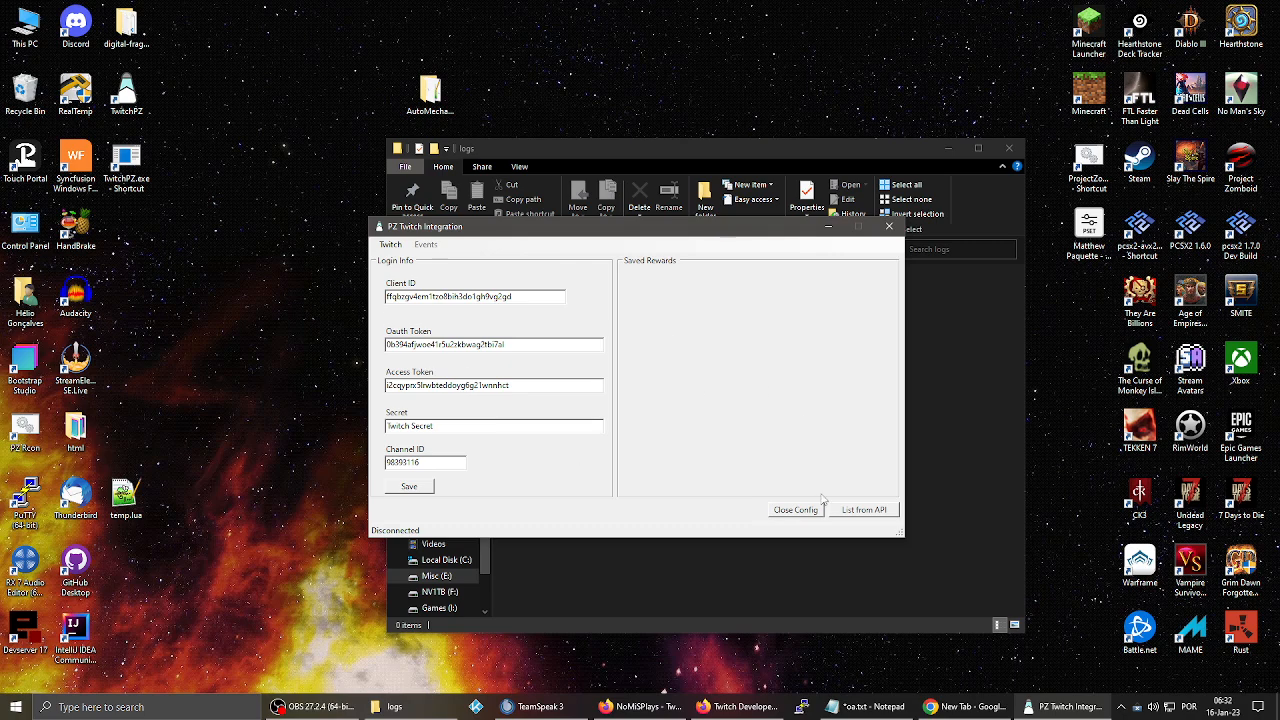
left_click(864, 510)
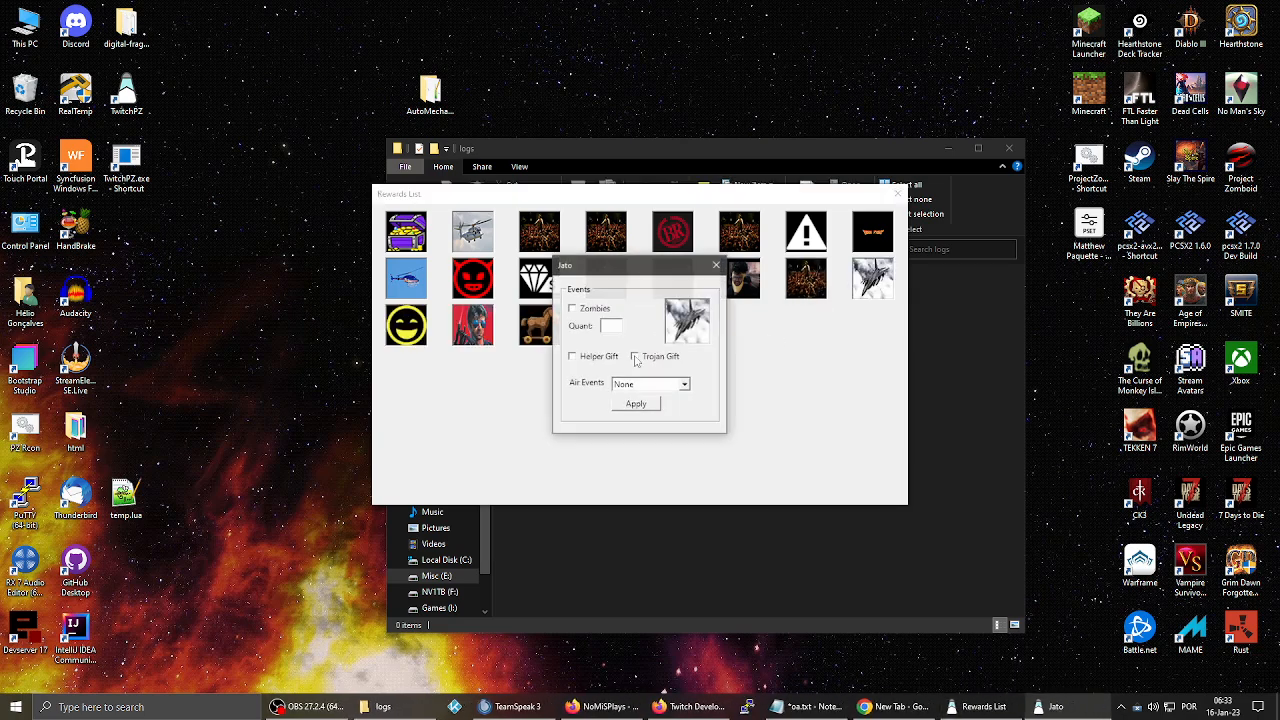
Apply events to several rewards, including Harper Gift, adding five sound rewards
left_click(650, 384)
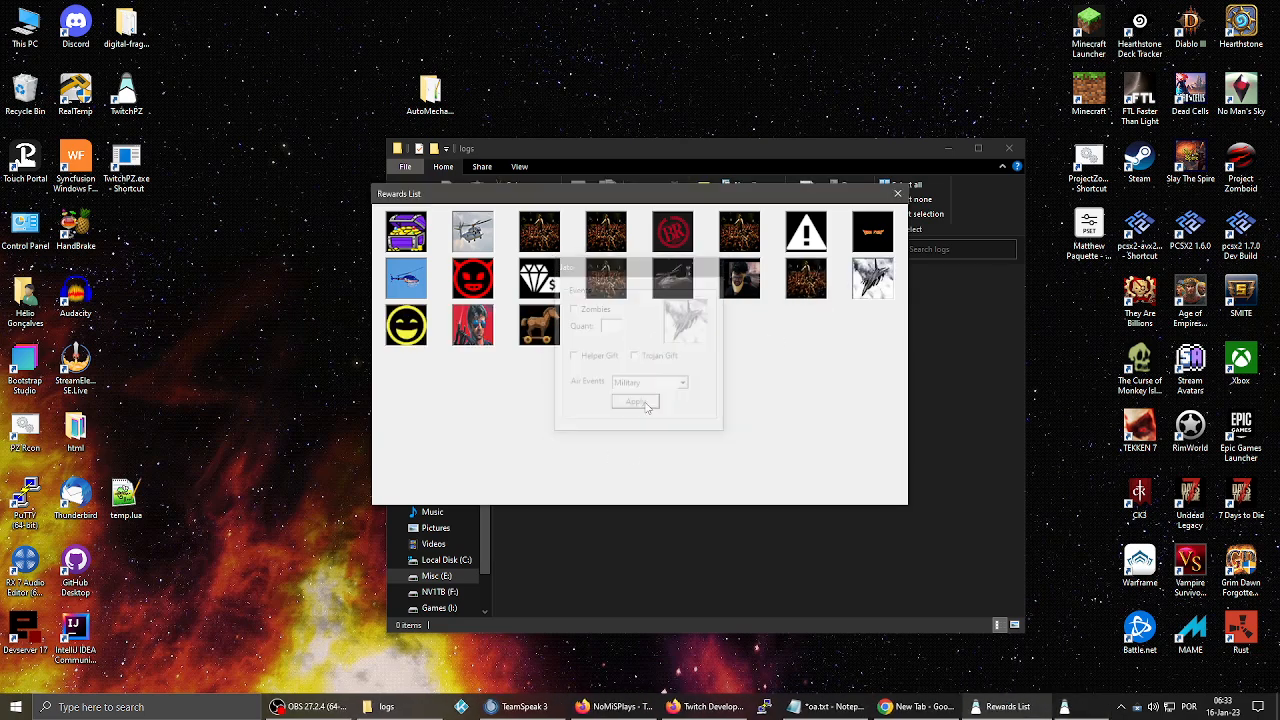
left_click(650, 384)
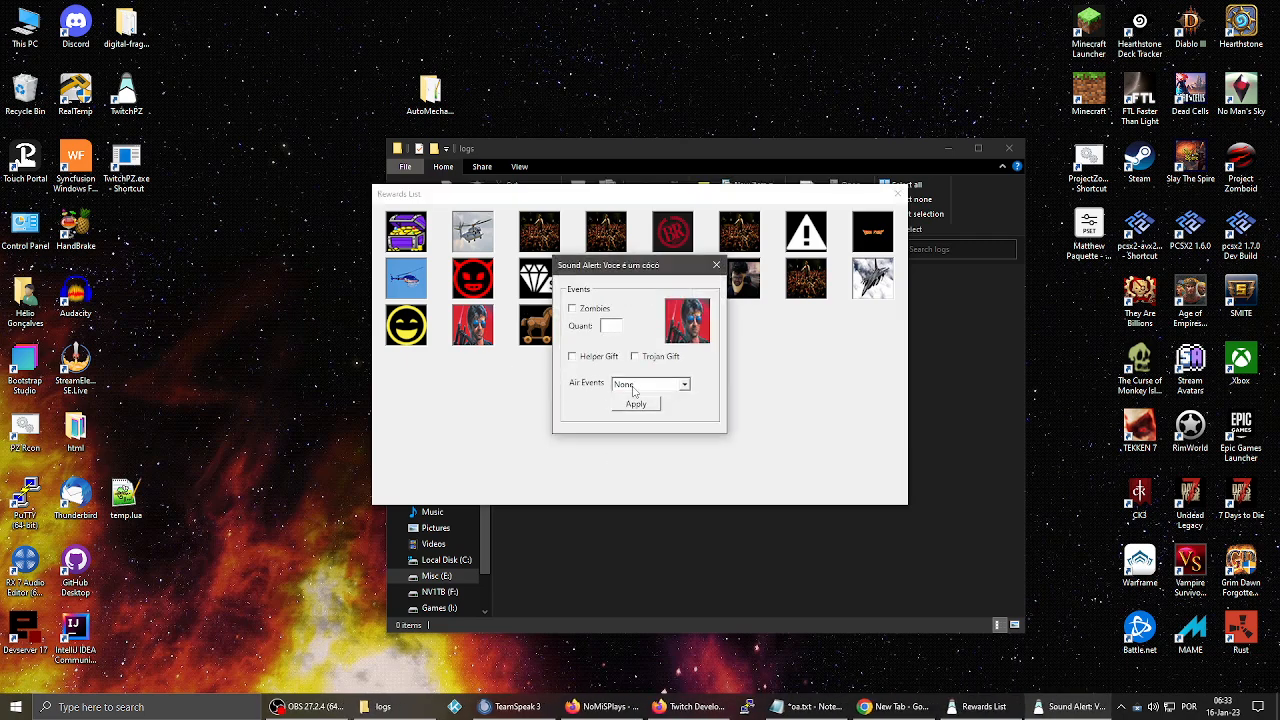
left_click(648, 384)
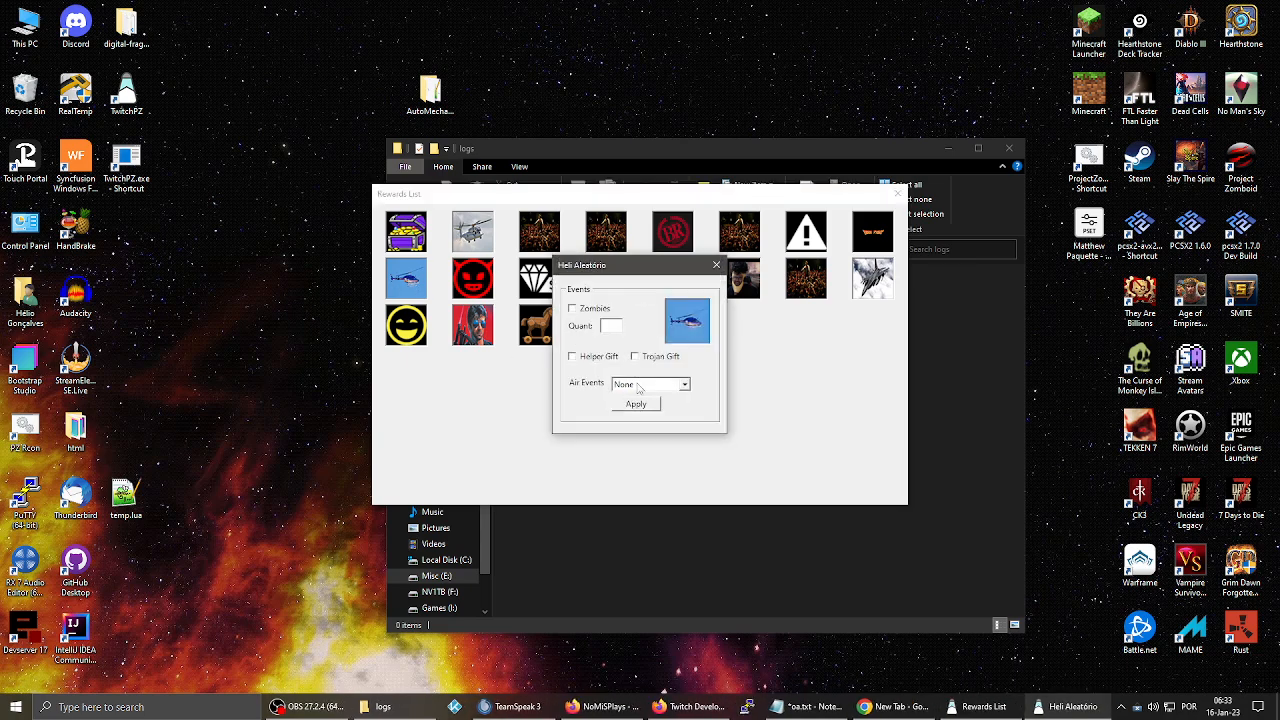
left_click(716, 264)
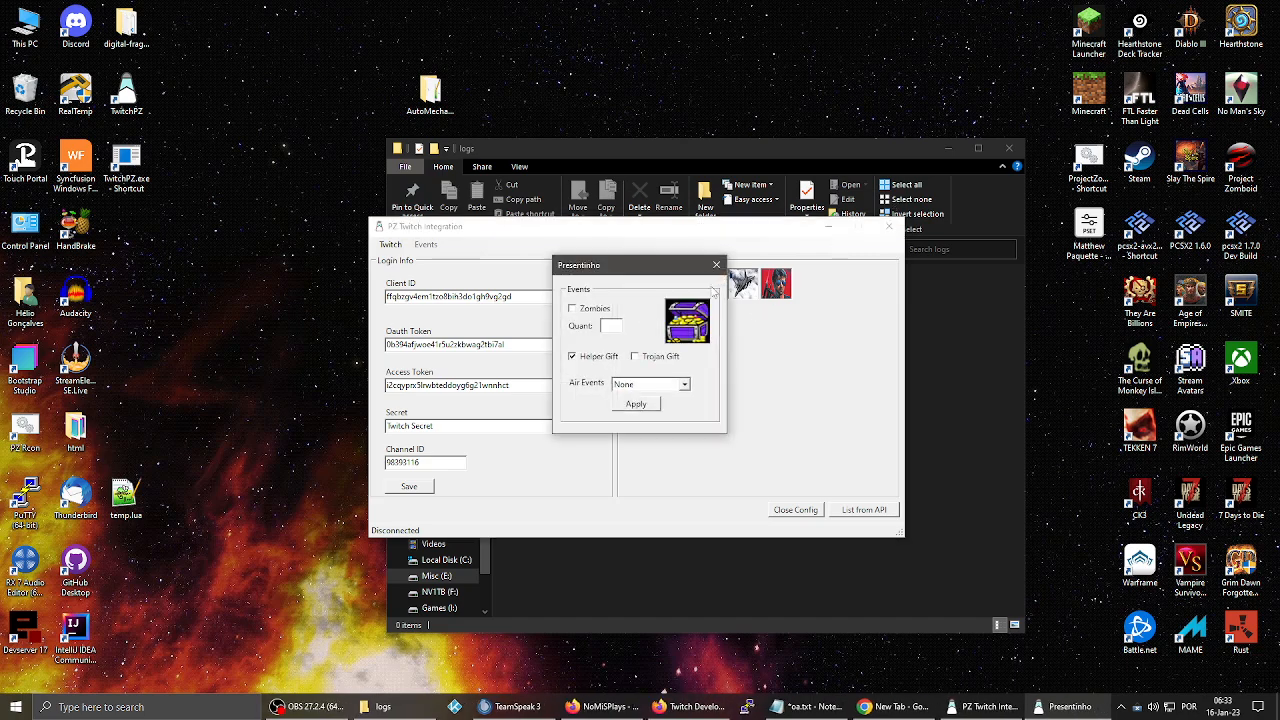
left_click(716, 264)
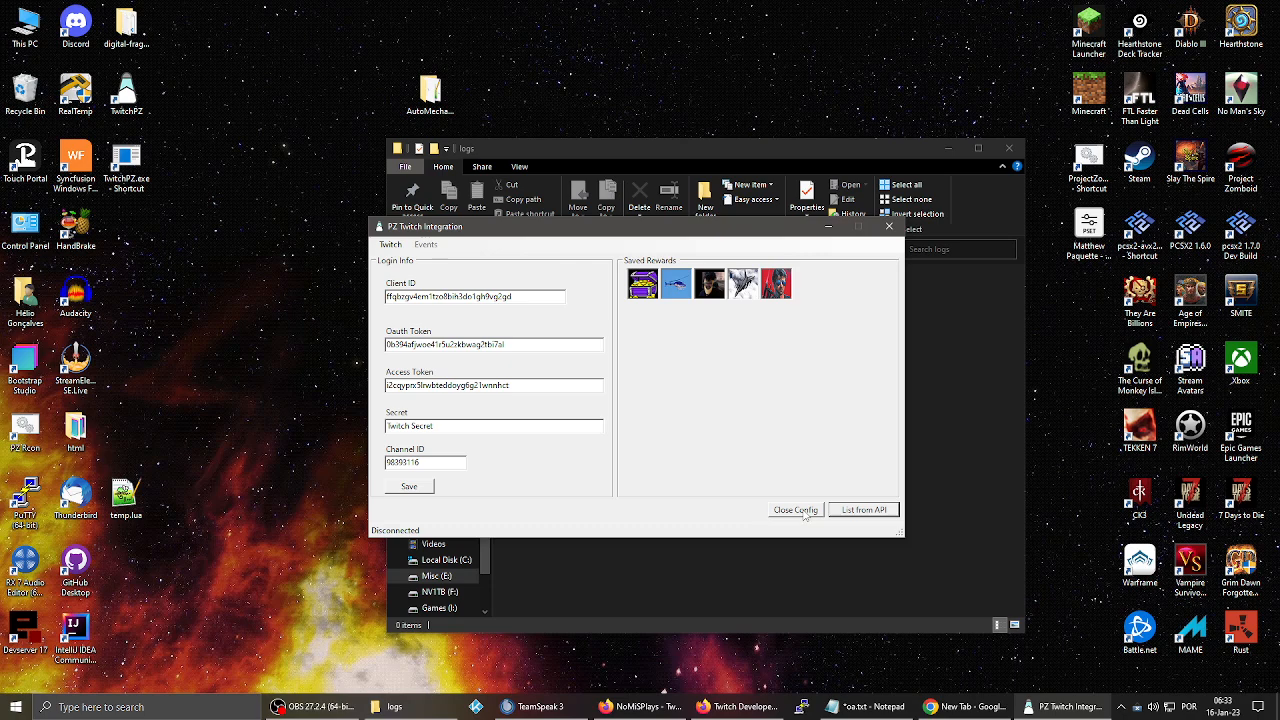
mouse_move(804, 512)
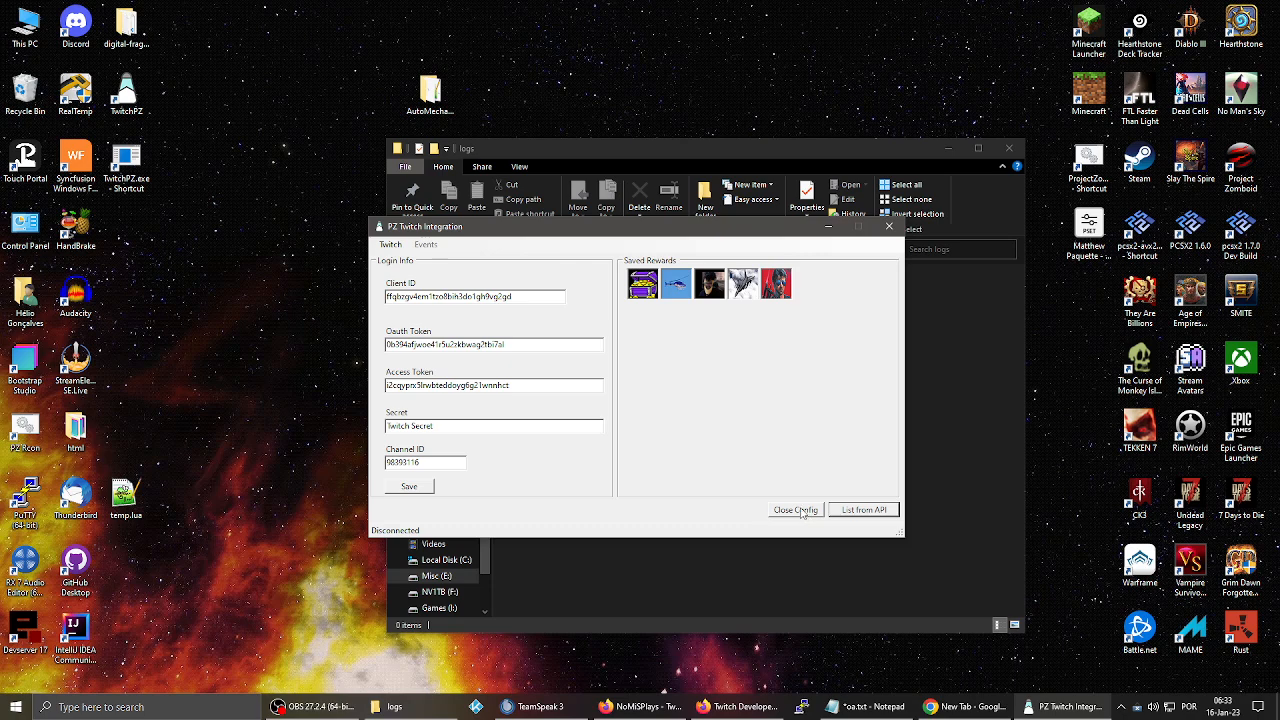
mouse_move(802, 508)
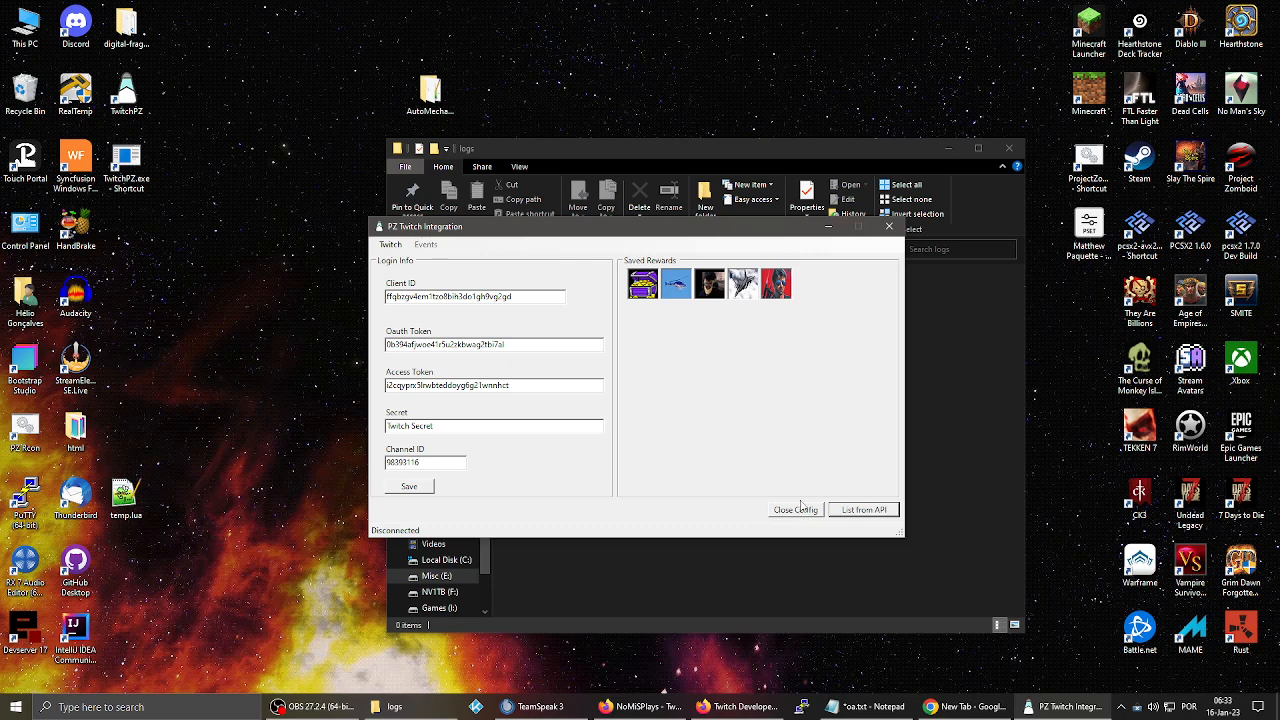